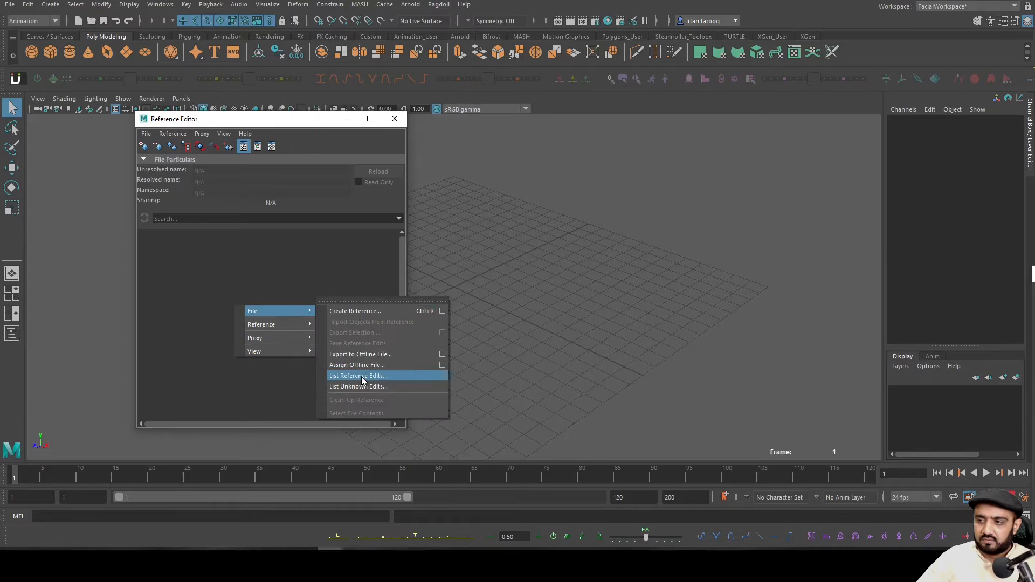
# Step: Reference the Ultimate_Handy_v1.0.2.ma rig into the scene and dismiss the mental ray notice
pyautogui.click(355, 311)
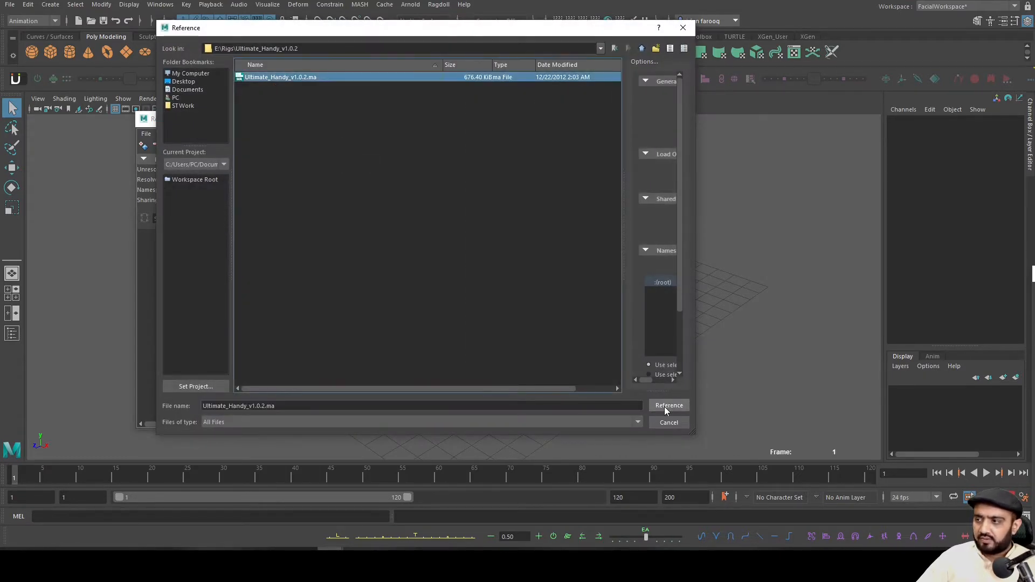
pyautogui.click(668, 405)
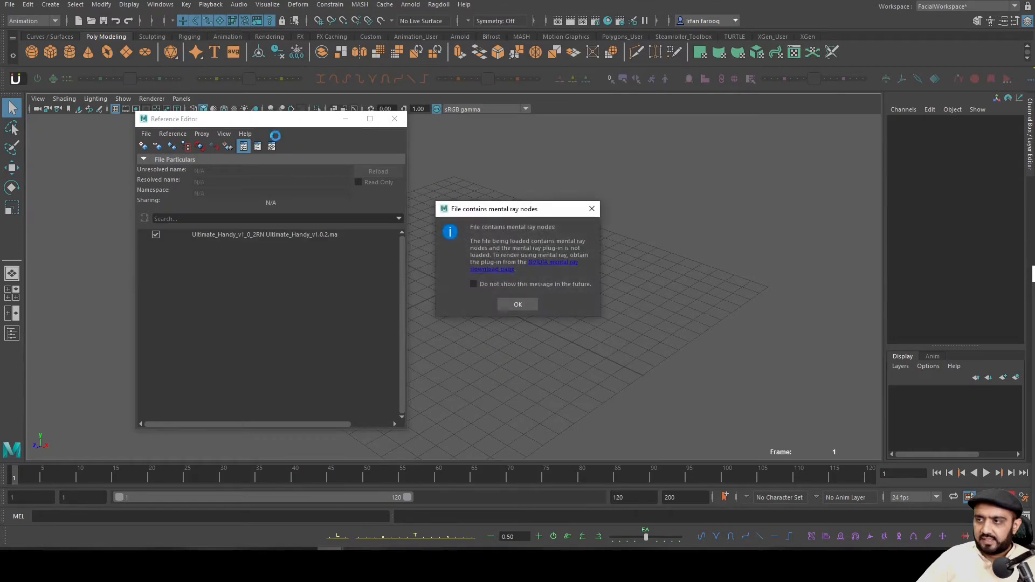
pyautogui.click(517, 304)
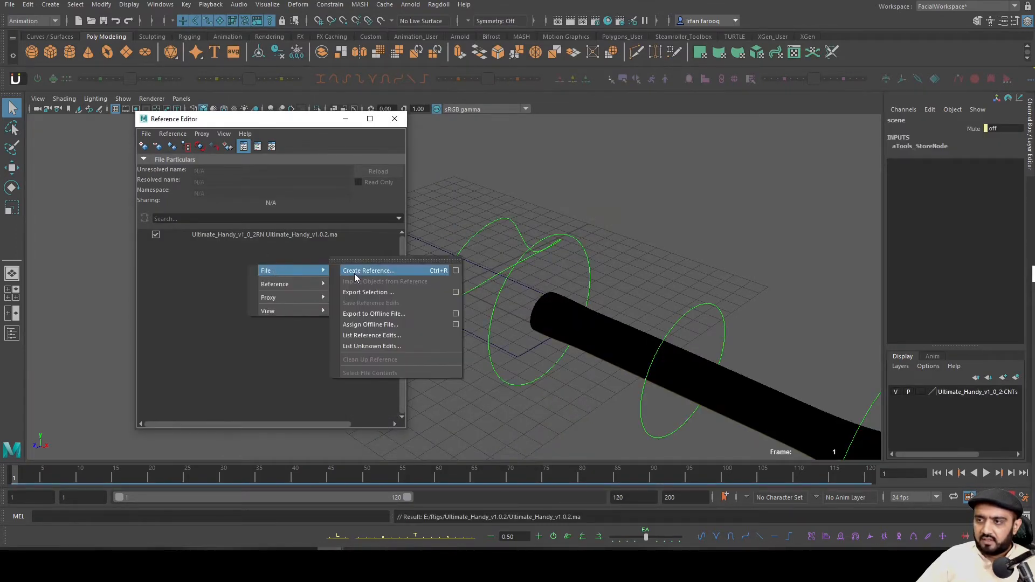
# Step: Reference a second copy of Ultimate_Handy_v1.0.2.ma and dismiss the mental ray notice again
pyautogui.click(368, 270)
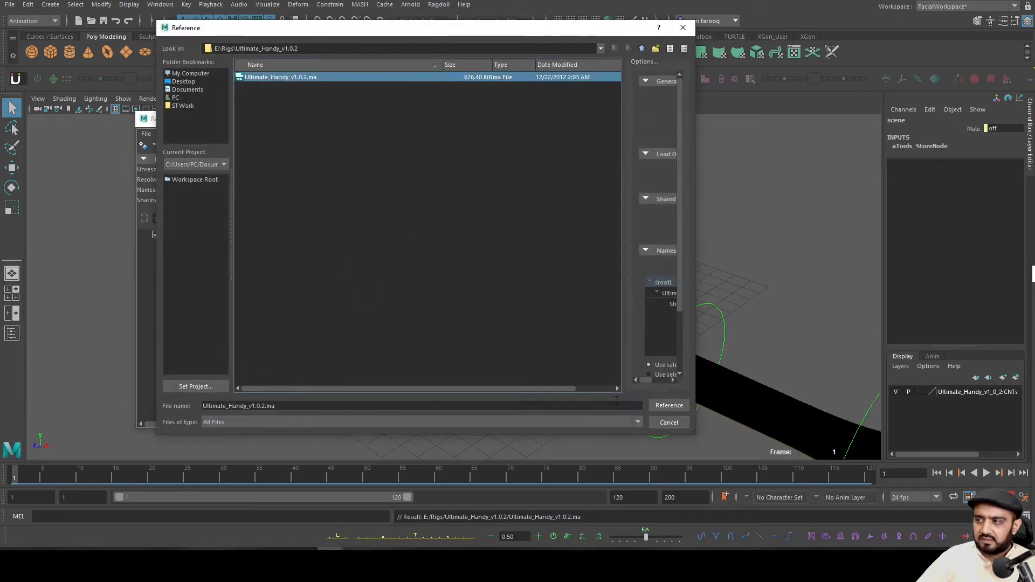
pyautogui.click(668, 405)
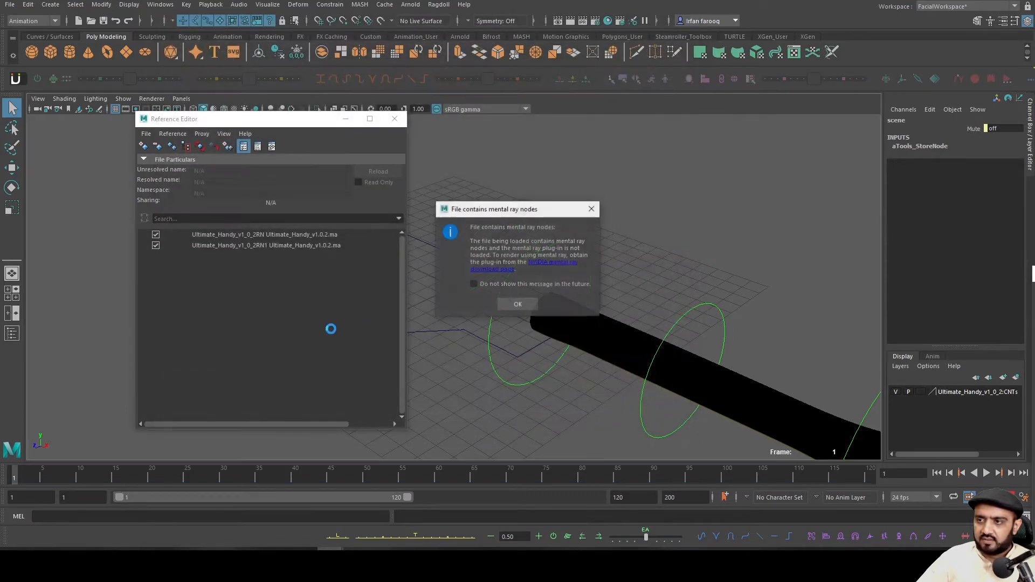
pyautogui.click(517, 303)
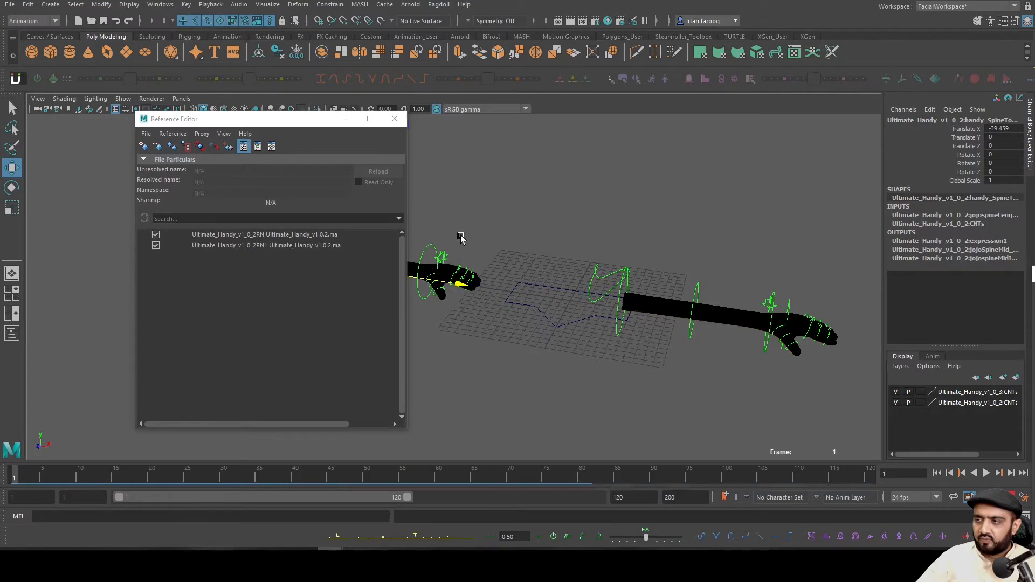
# Step: Minimize the Reference Editor and smooth-shade both Ultimate Handy rigs in the viewport
pyautogui.moveTo(264, 119); pyautogui.dragTo(191, 153)
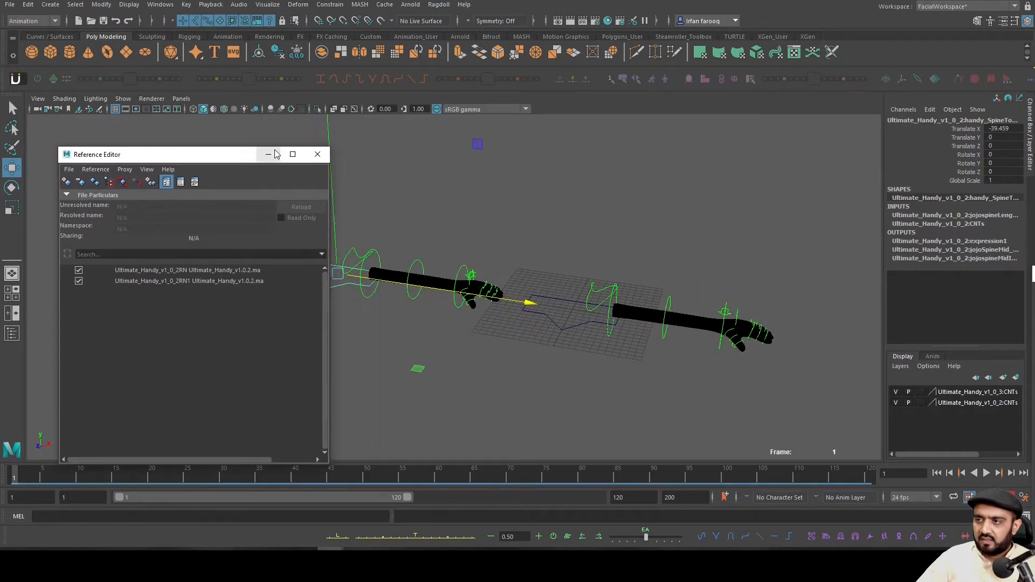
pyautogui.click(268, 154)
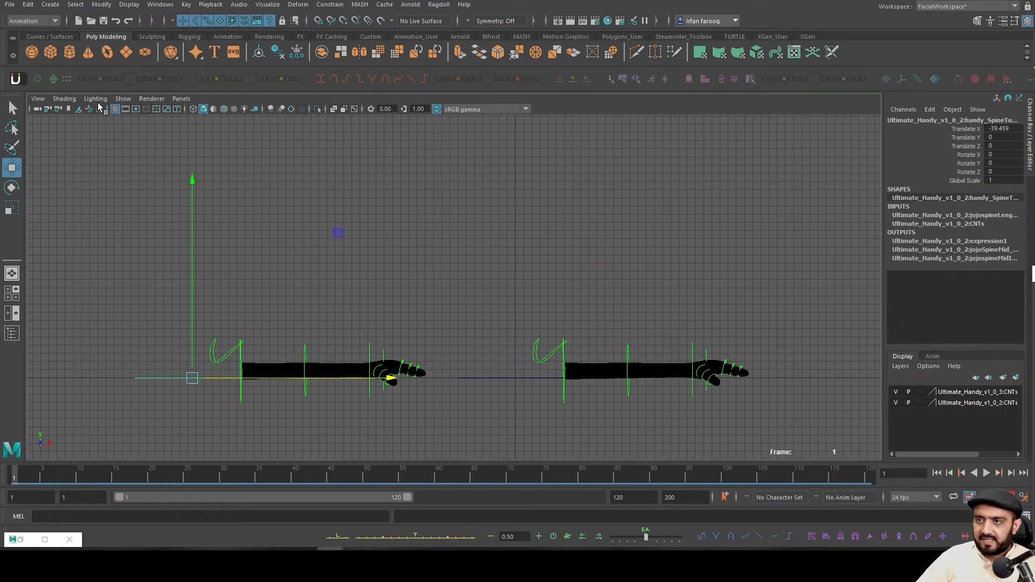
pyautogui.click(64, 98)
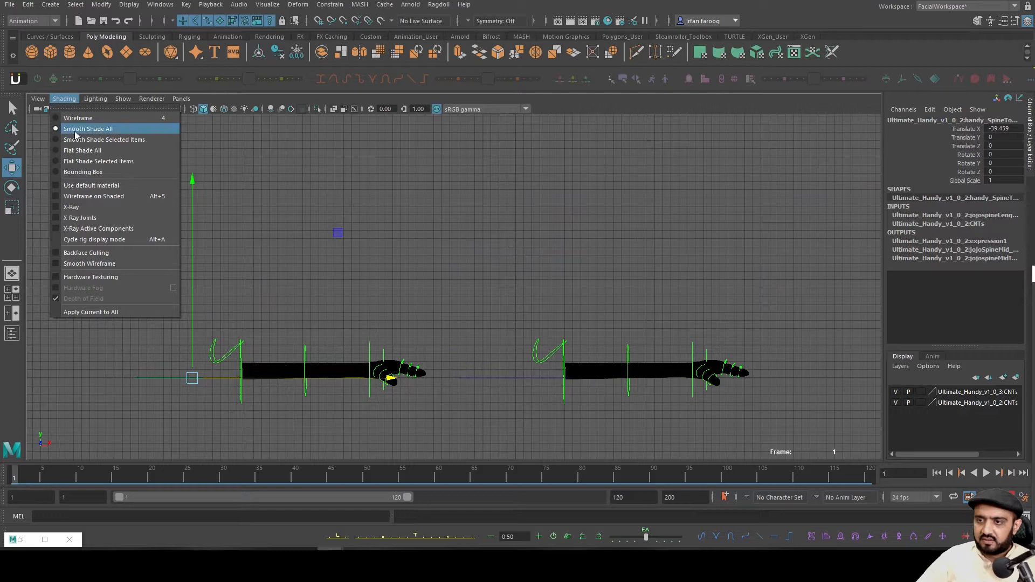
pyautogui.moveTo(86, 253)
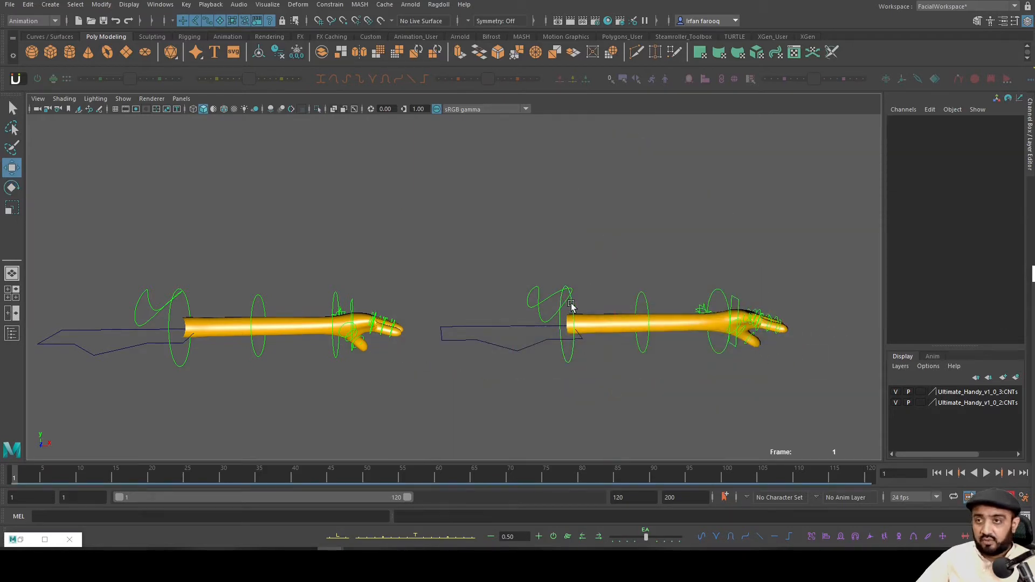
pyautogui.click(571, 305)
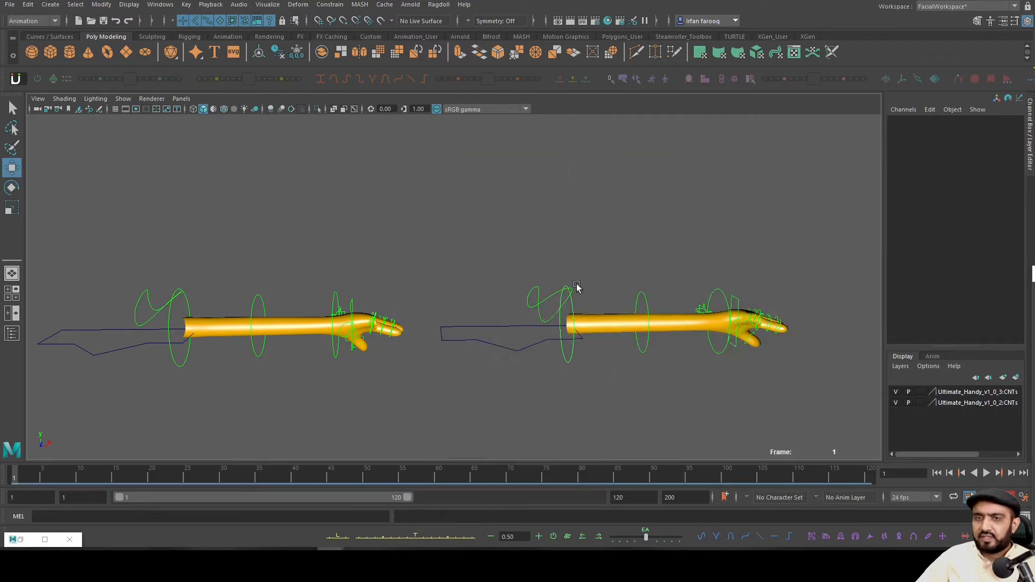
# Step: Select the second arm's palm and wrist IK controls to begin posing its reach
pyautogui.click(703, 327)
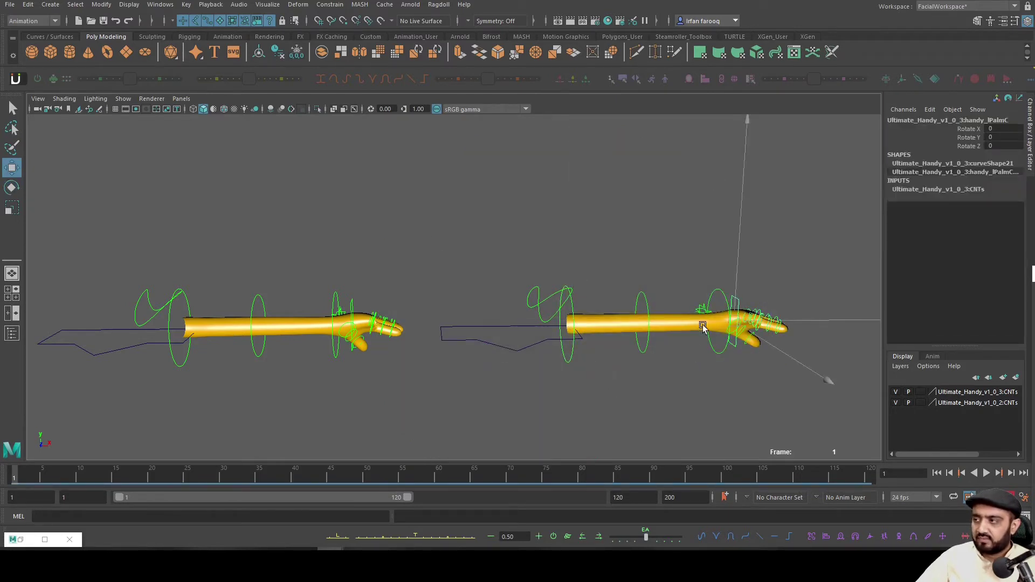
pyautogui.click(691, 324)
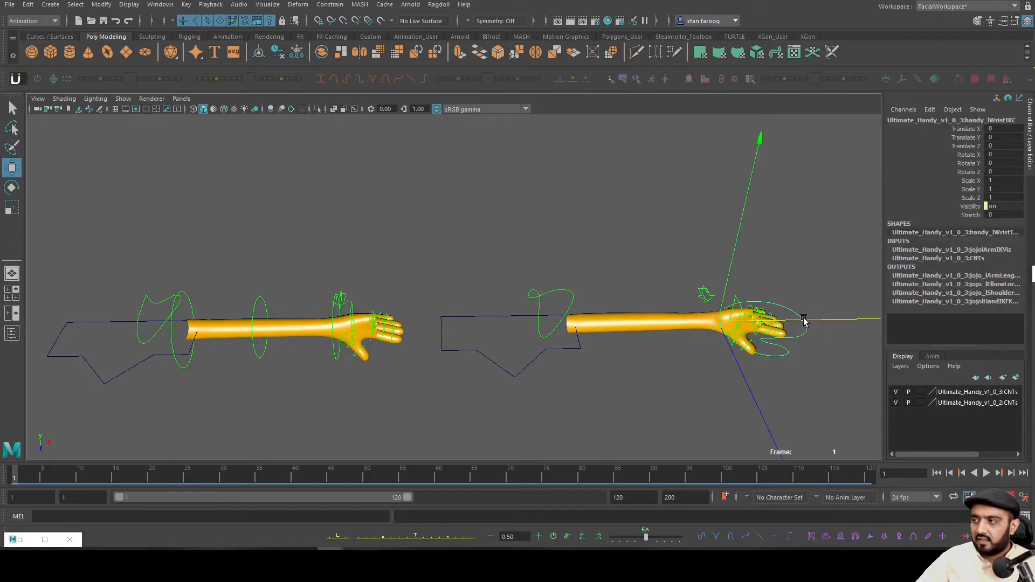
pyautogui.moveTo(802, 267)
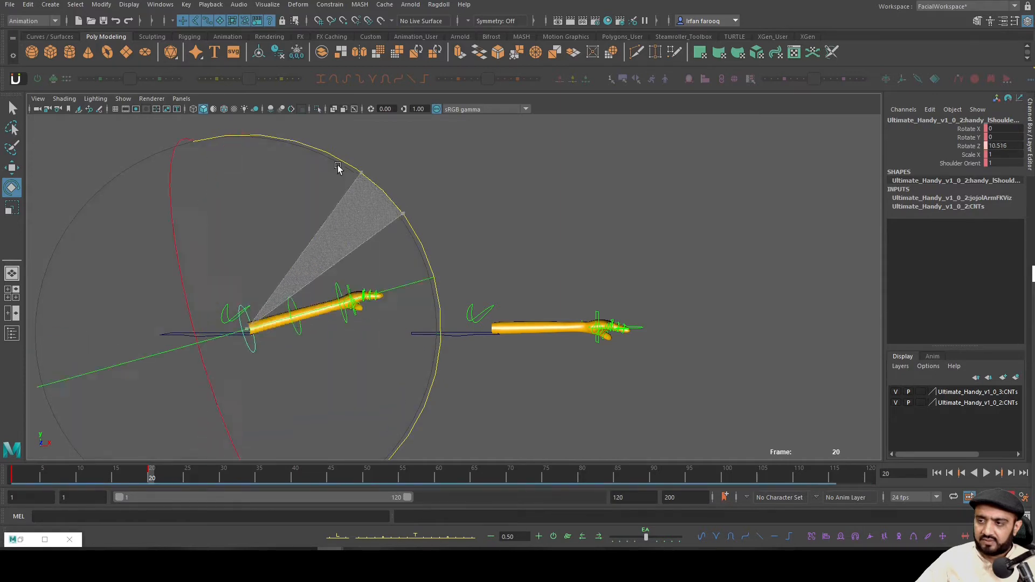
# Step: Raise the first arm's shoulder, pose the second arm's IK wrist to match, play back and move to frame 9
pyautogui.click(11, 473)
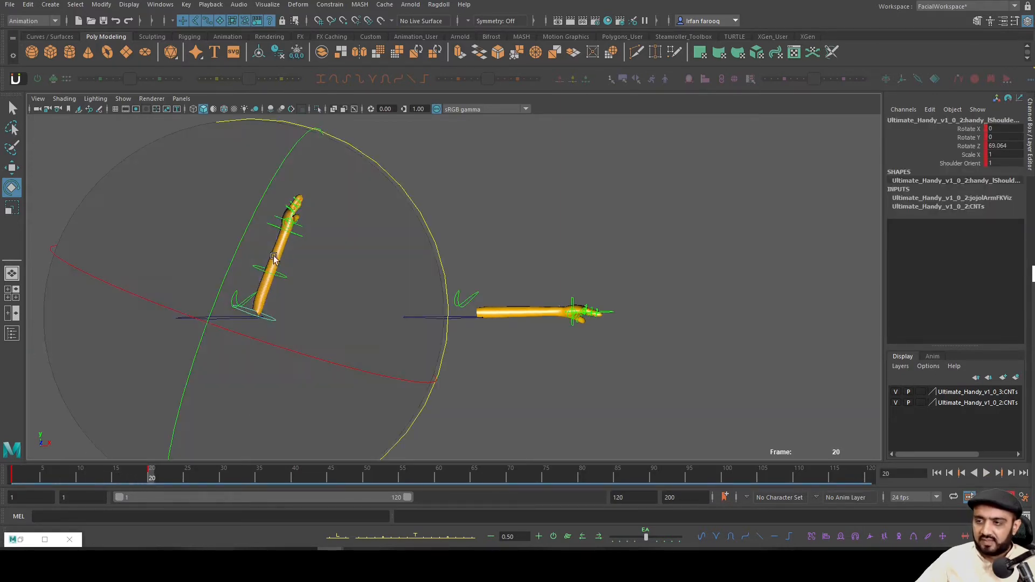
pyautogui.click(574, 312)
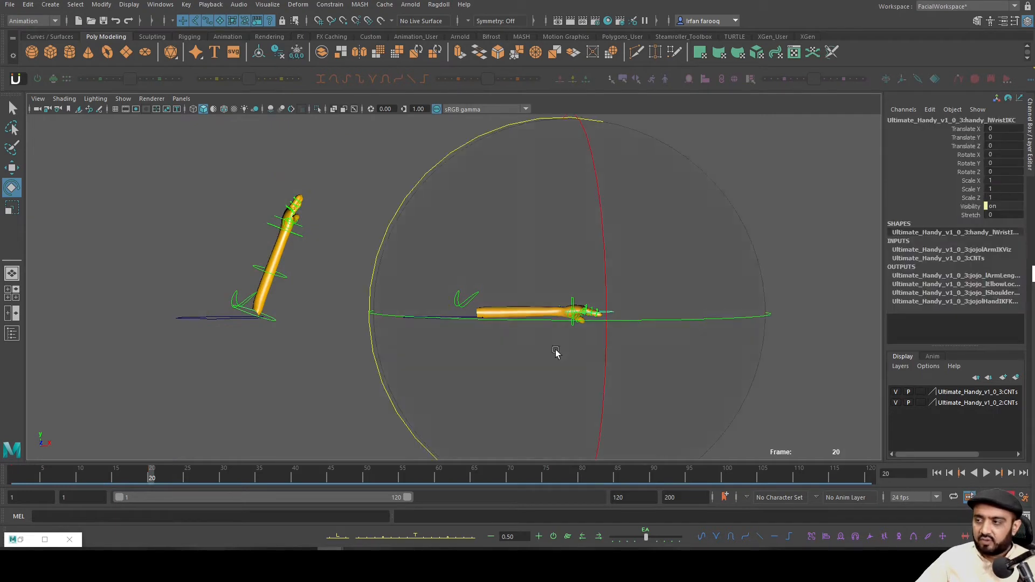
pyautogui.click(936, 472)
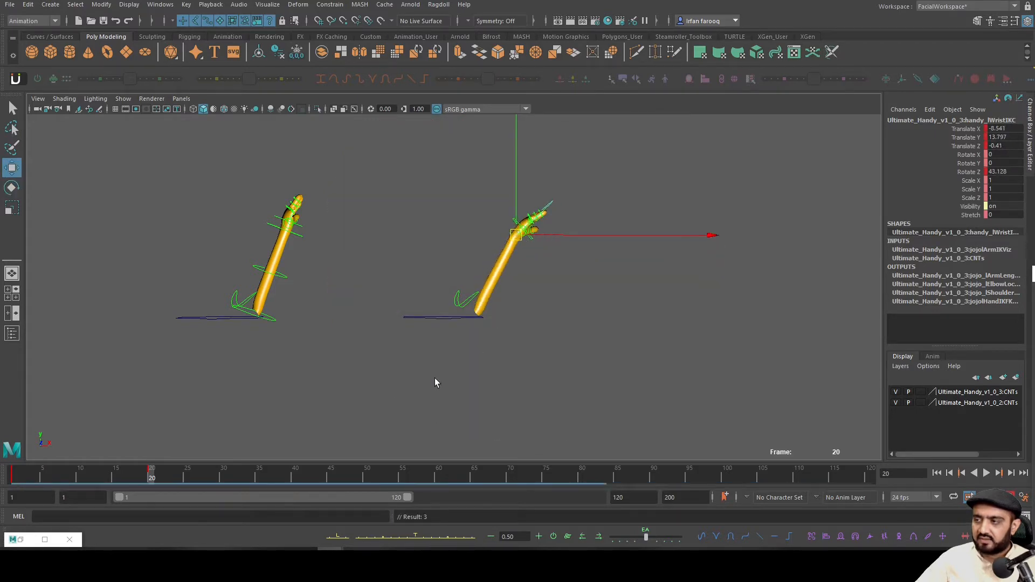
pyautogui.click(20, 473)
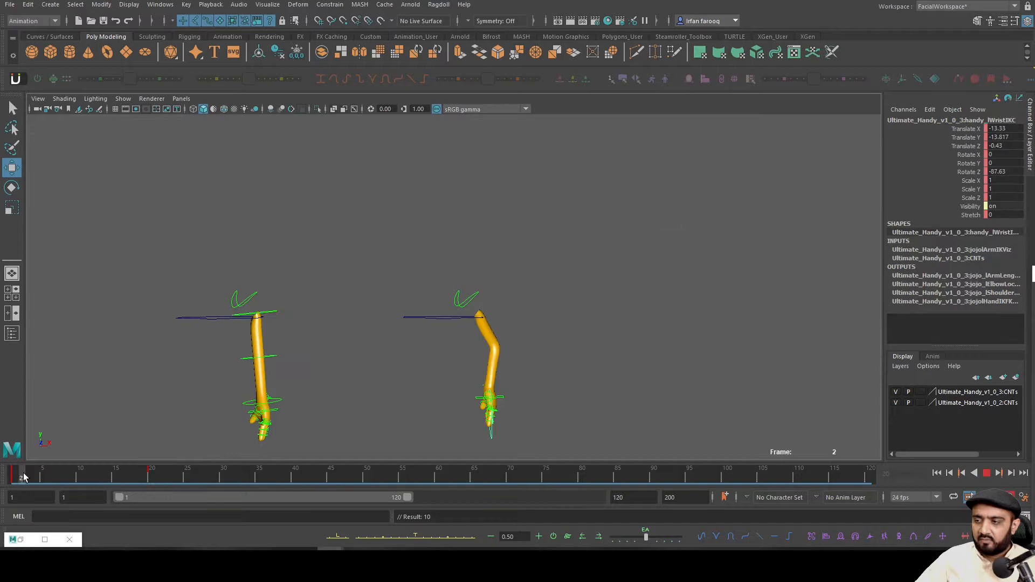
pyautogui.click(42, 472)
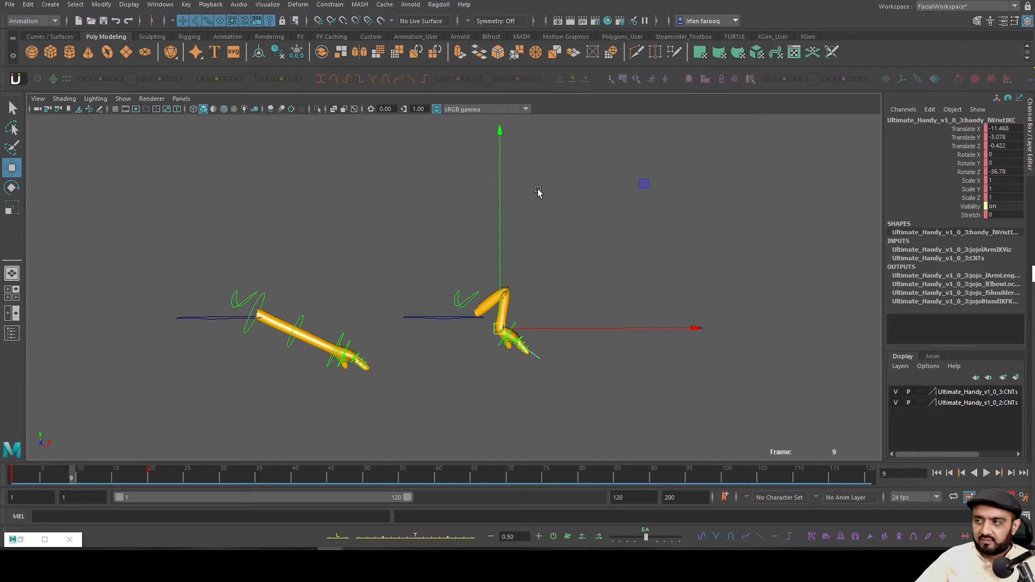
pyautogui.moveTo(221, 44)
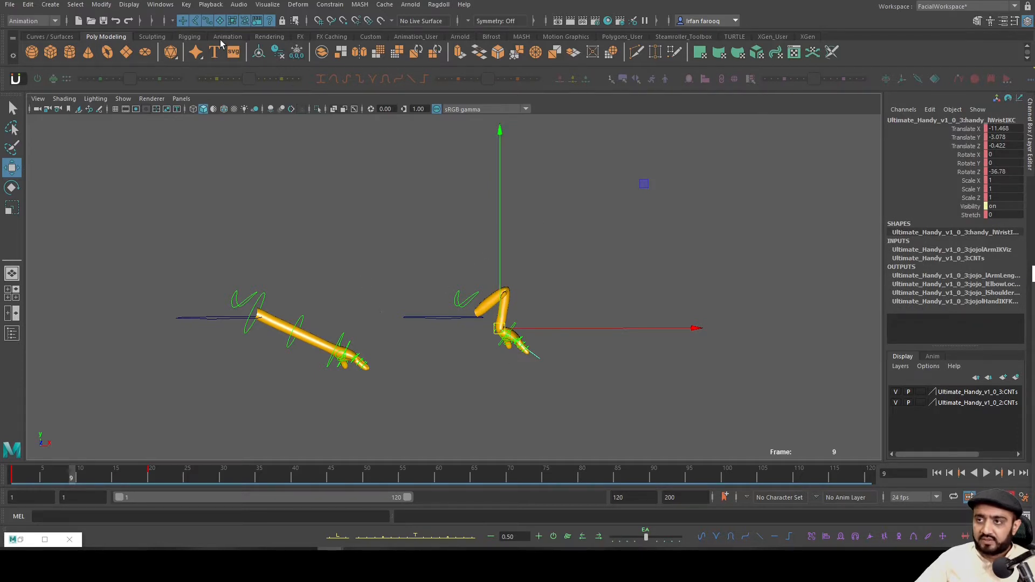
# Step: Add motion trails to both hands from the Animation shelf and end the playback range at frame 53
pyautogui.click(227, 36)
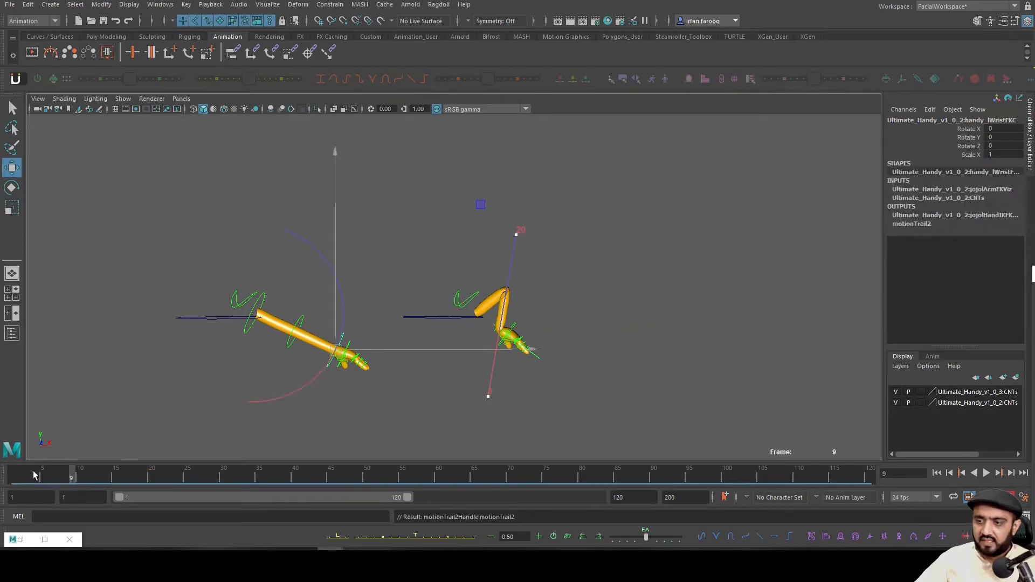
pyautogui.click(116, 474)
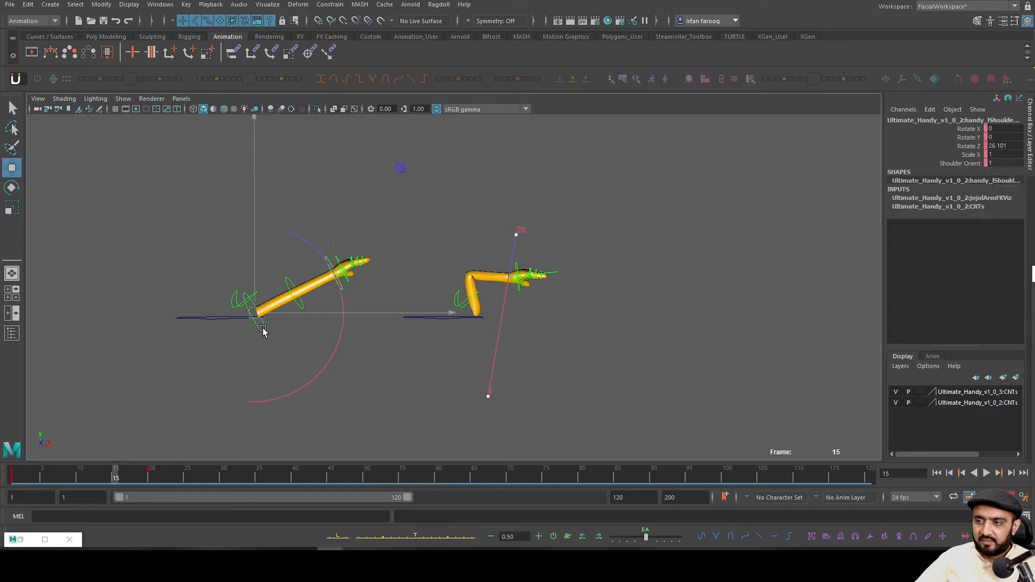
pyautogui.click(441, 317)
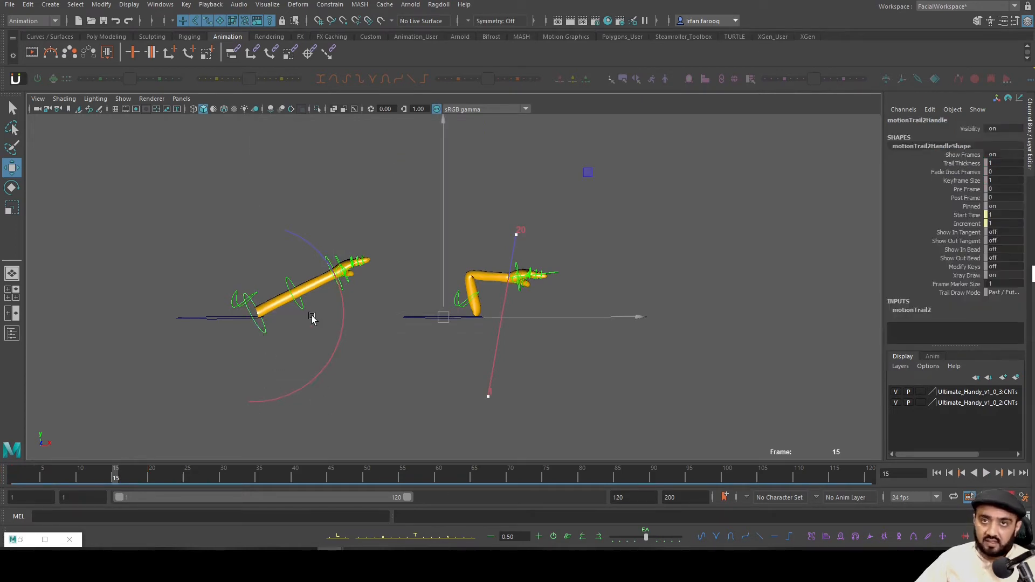
pyautogui.click(258, 327)
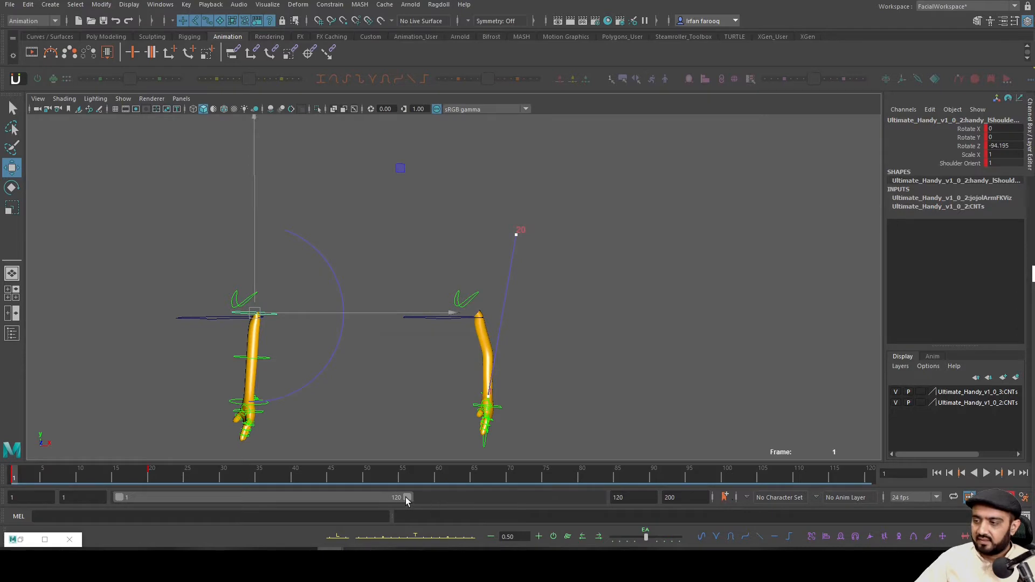
pyautogui.click(985, 473)
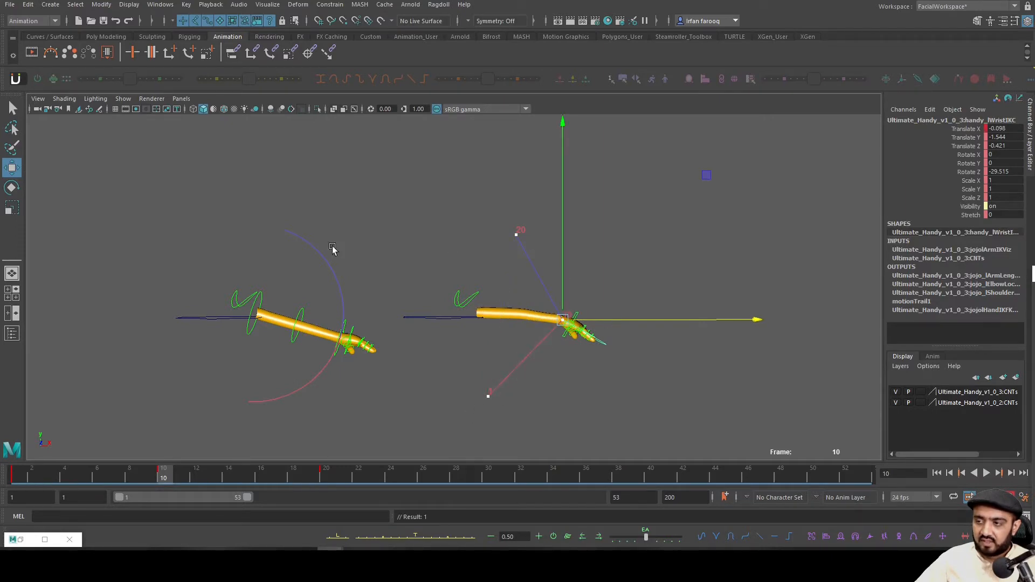
pyautogui.moveTo(209, 487)
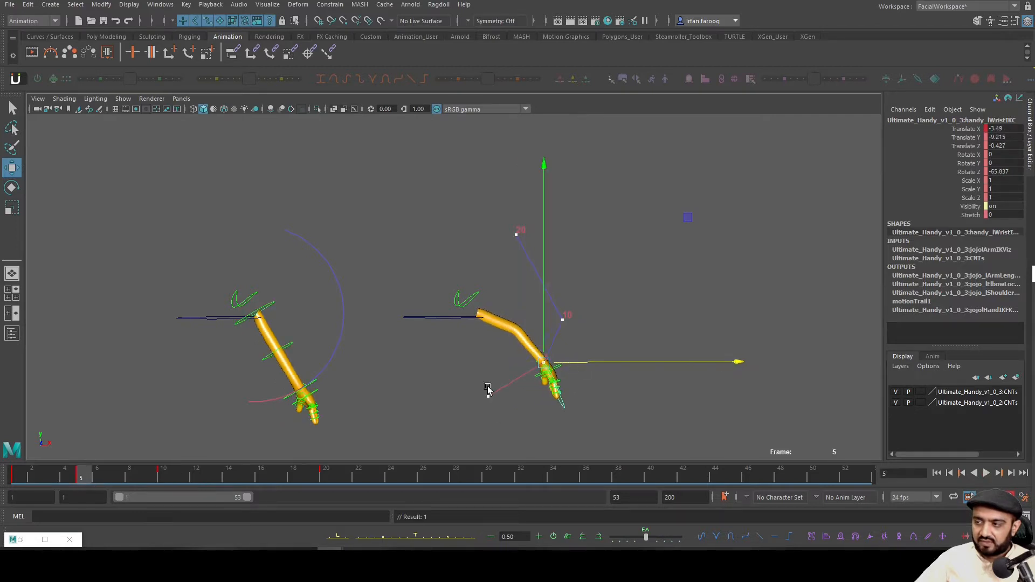
# Step: Set all timeline keys to spline tangents, tweak the hand at frame 2, and play back the reach
pyautogui.click(245, 474)
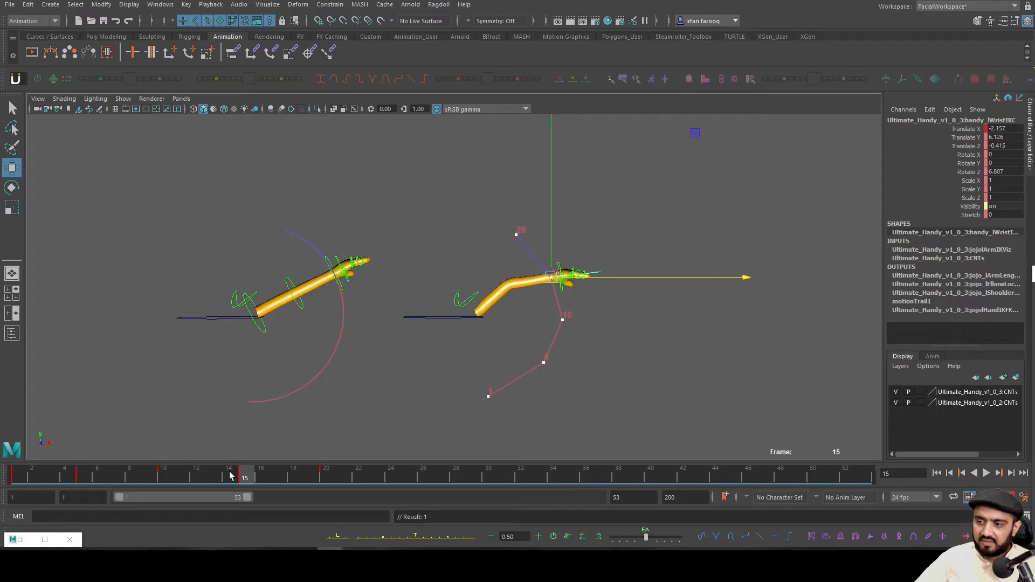
pyautogui.rightClick(232, 476)
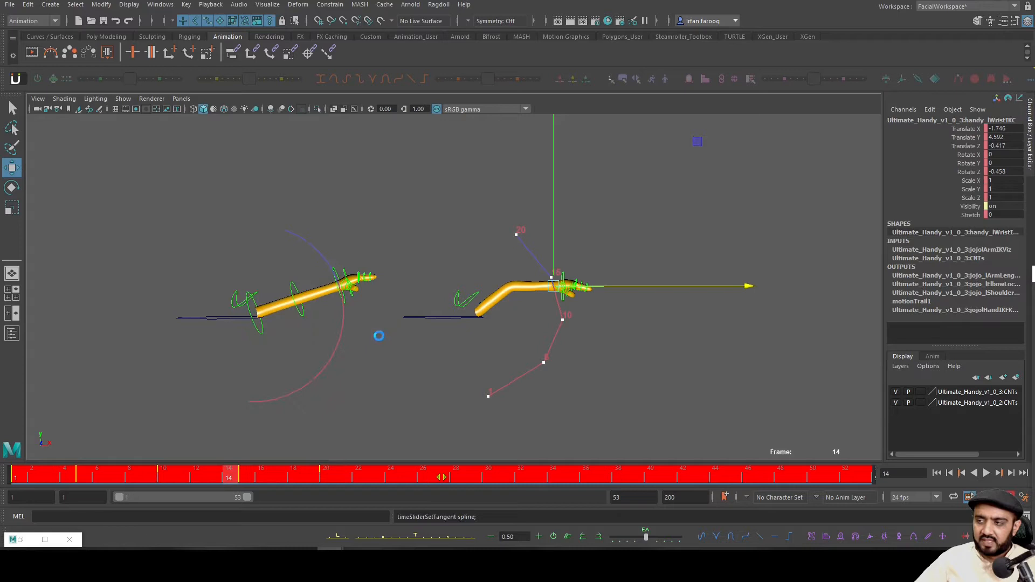
pyautogui.click(31, 474)
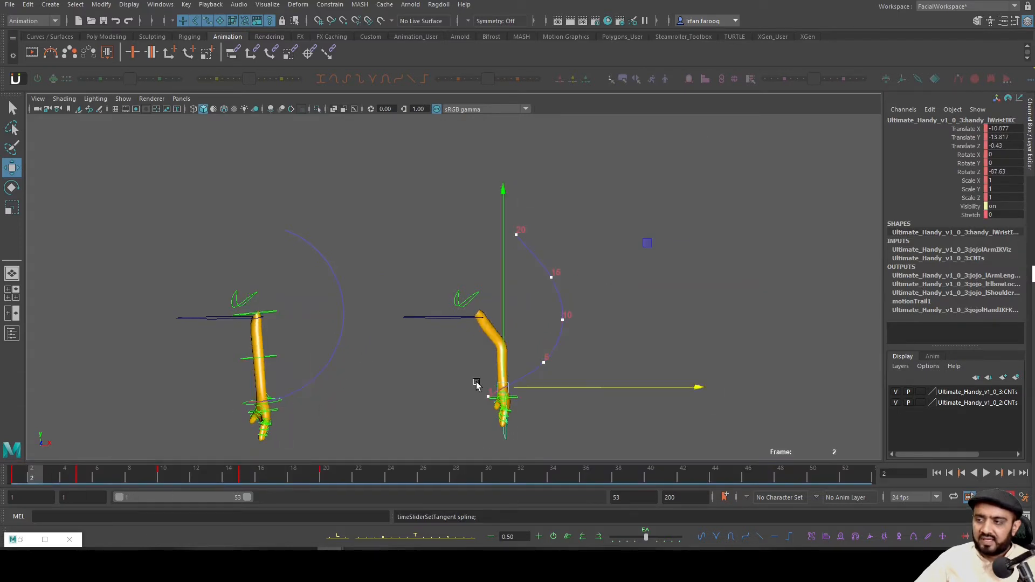
pyautogui.click(64, 471)
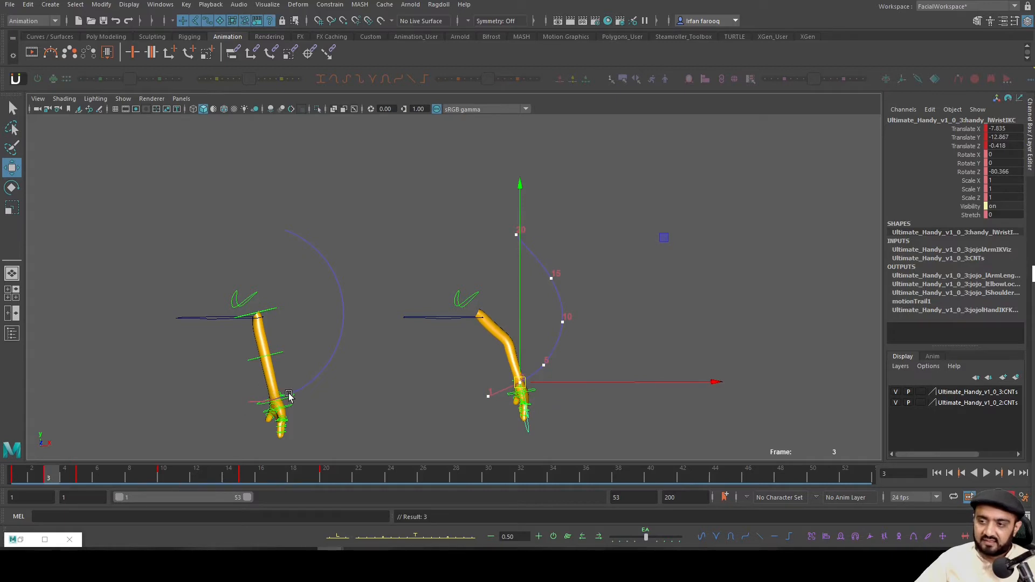
pyautogui.click(973, 473)
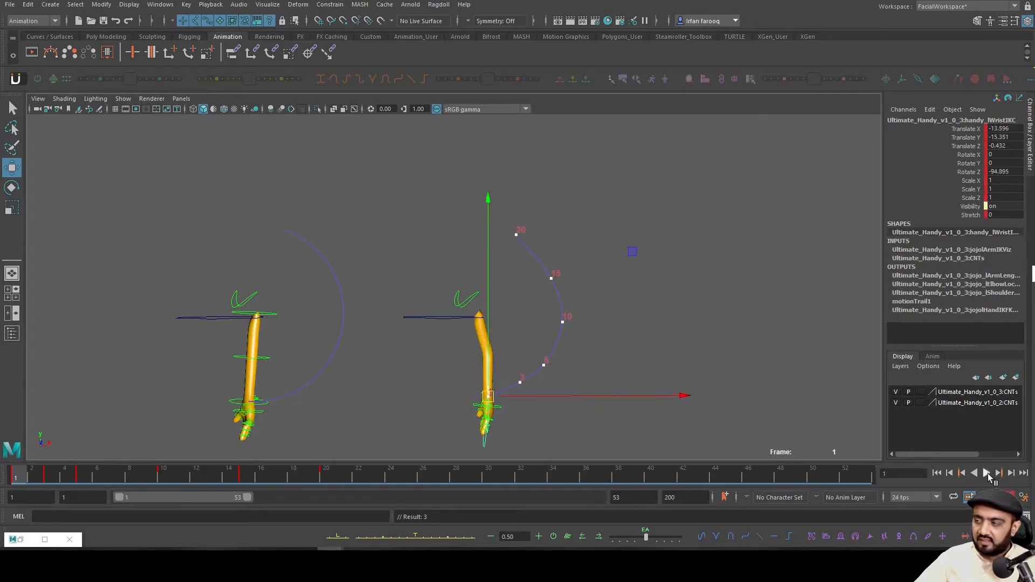
pyautogui.click(986, 473)
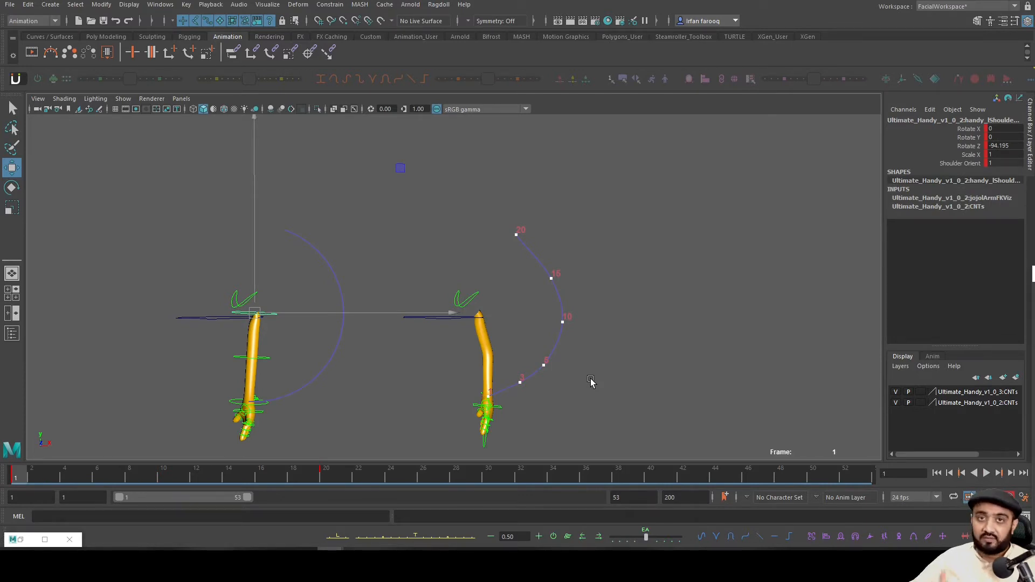
pyautogui.moveTo(127, 470)
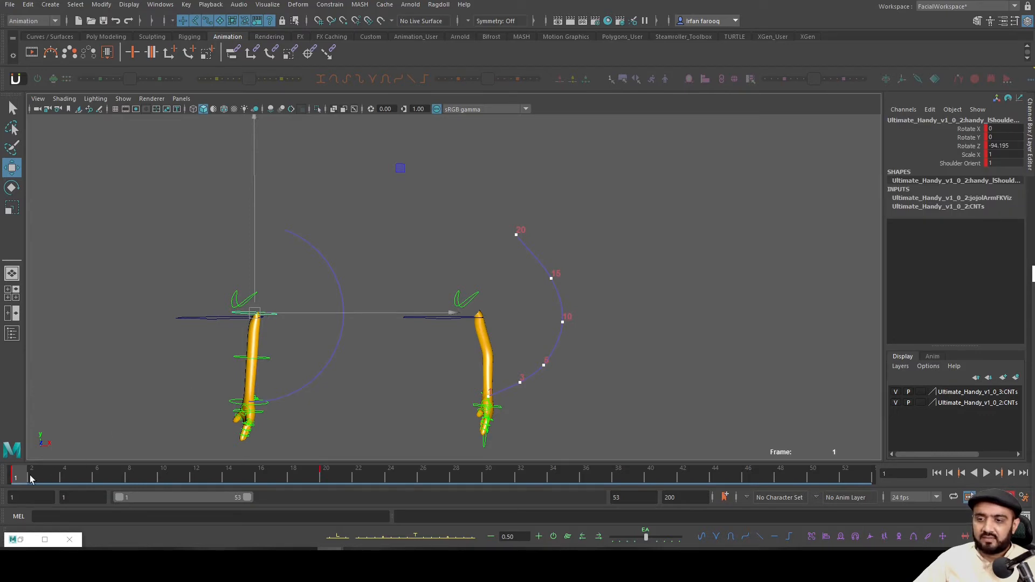
# Step: At frame 10, select the IK wrist control and compare the two arms' motion trails
pyautogui.click(163, 472)
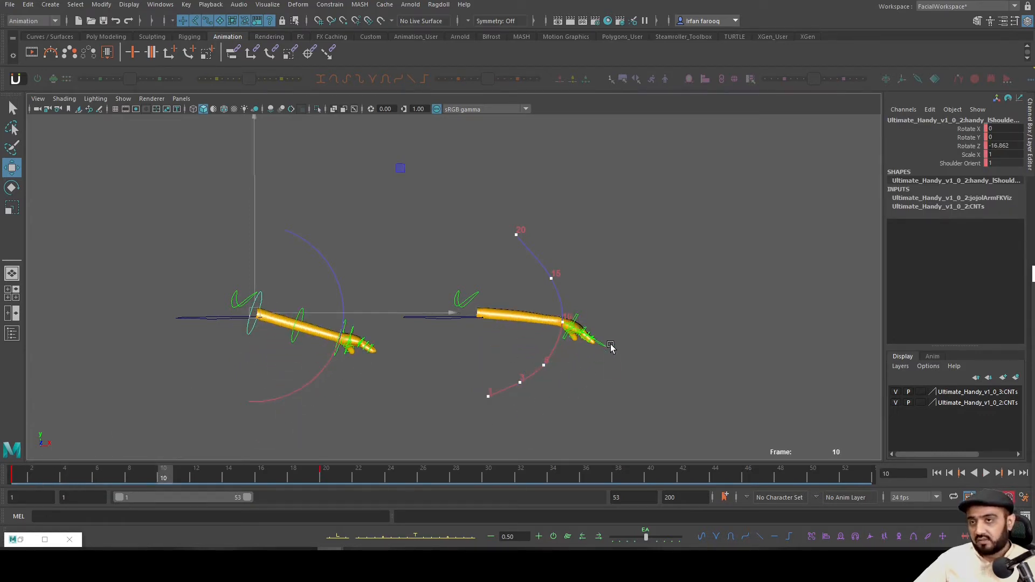
pyautogui.click(563, 323)
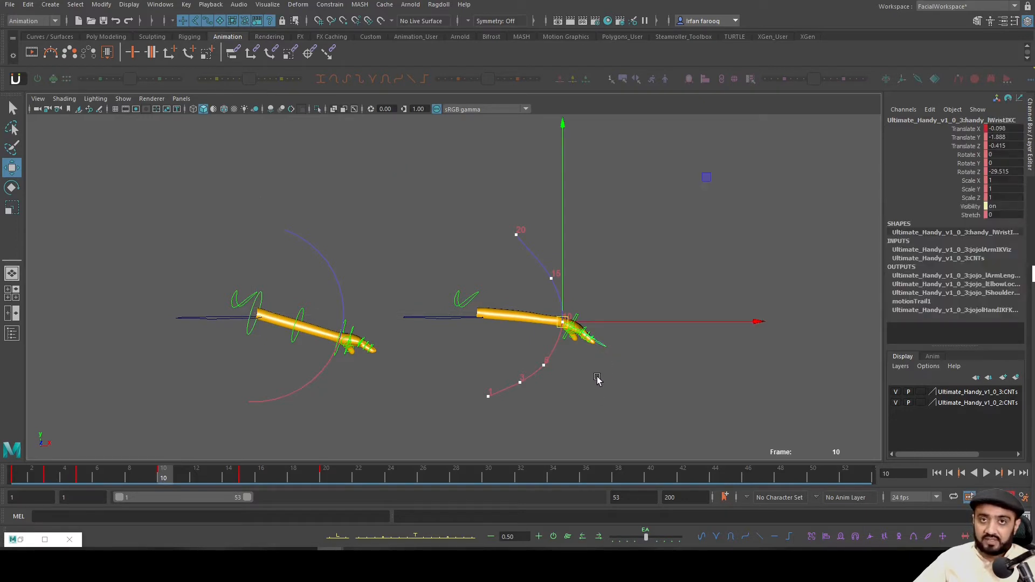
pyautogui.moveTo(550, 336)
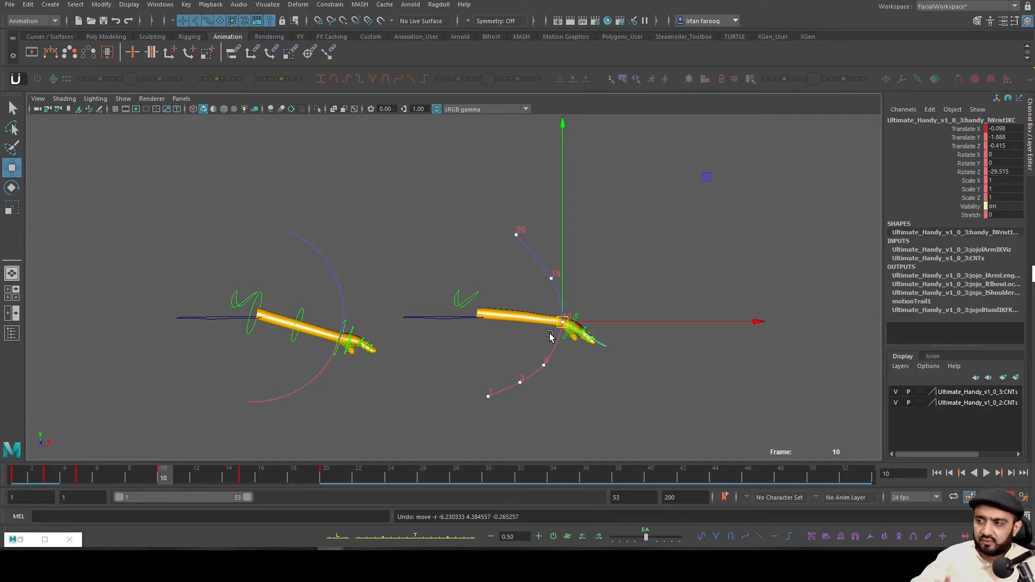
pyautogui.moveTo(509, 354)
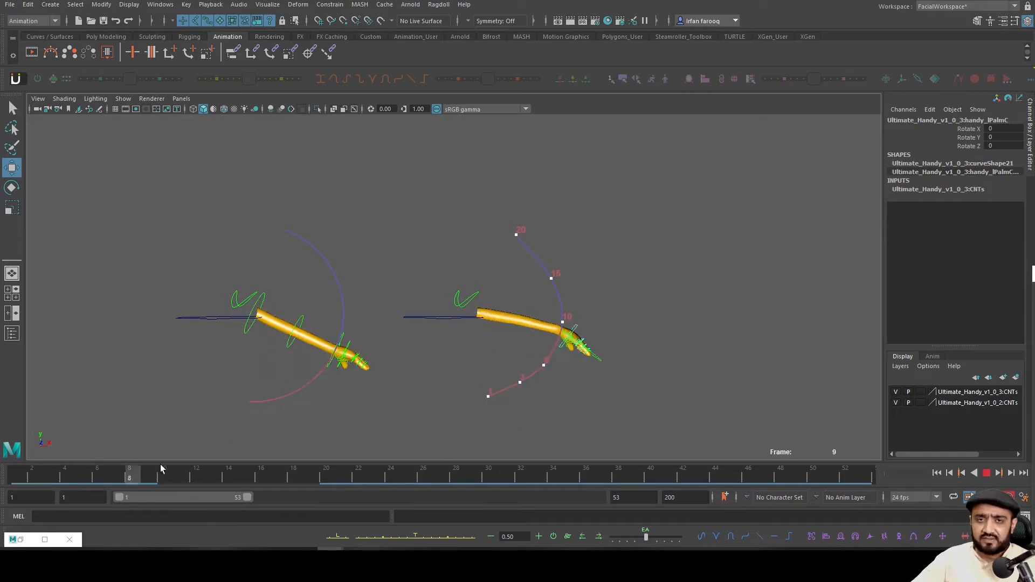
# Step: Start a new scene and reference Ultimate_Handy_v1.0.2.ma, dismissing the scene-read warning
pyautogui.click(9, 5)
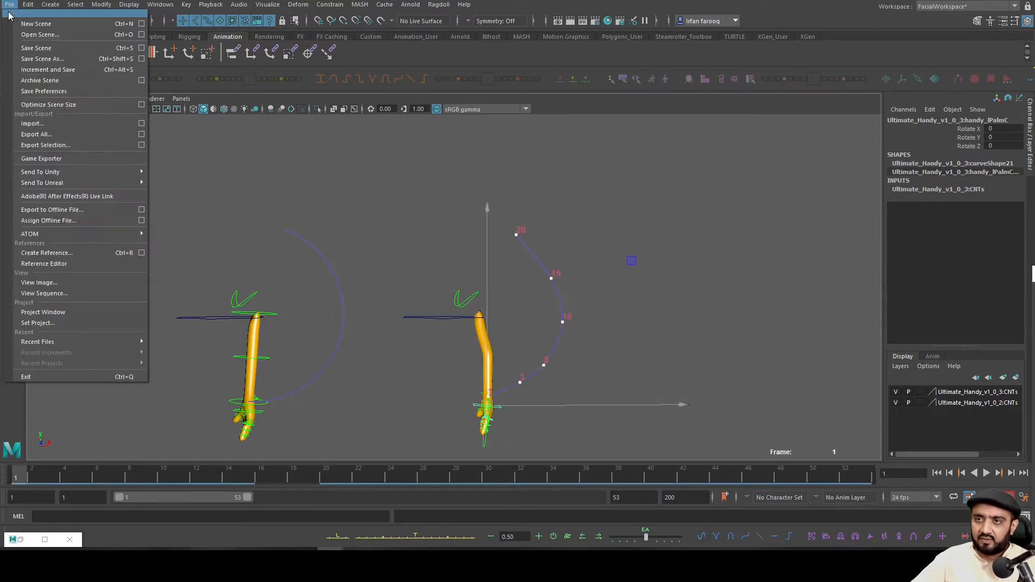
pyautogui.click(36, 24)
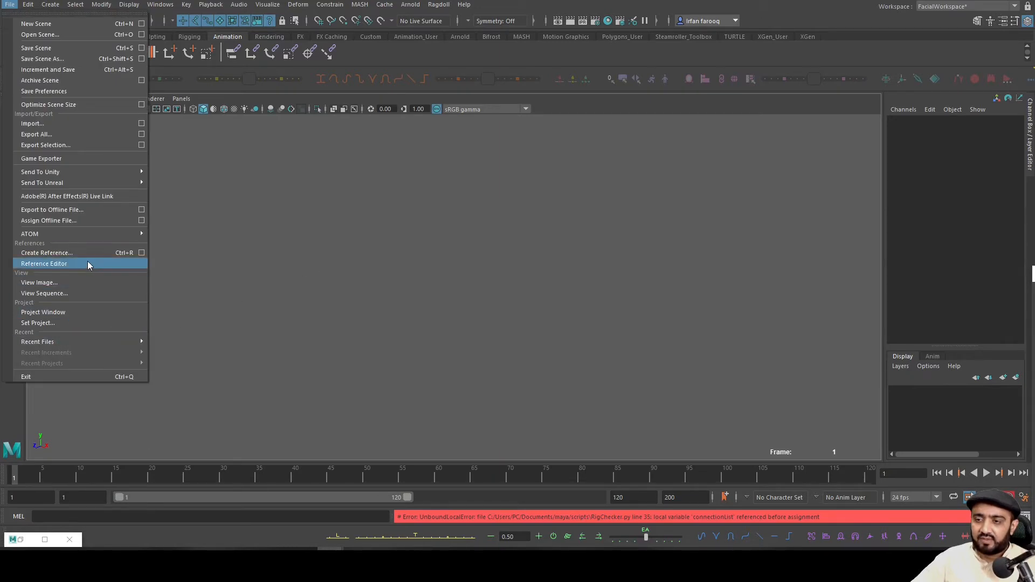
pyautogui.click(44, 264)
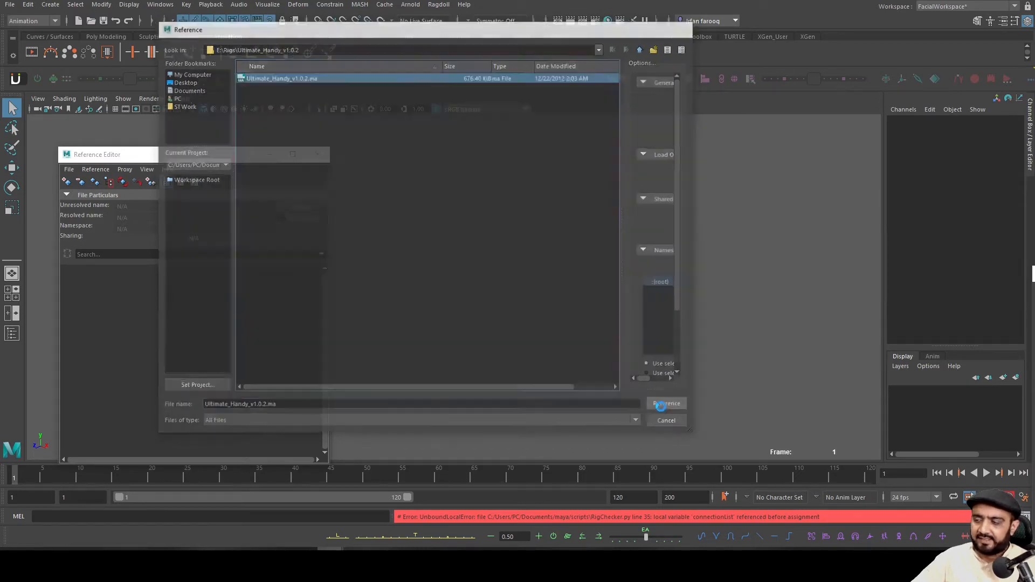
pyautogui.click(665, 404)
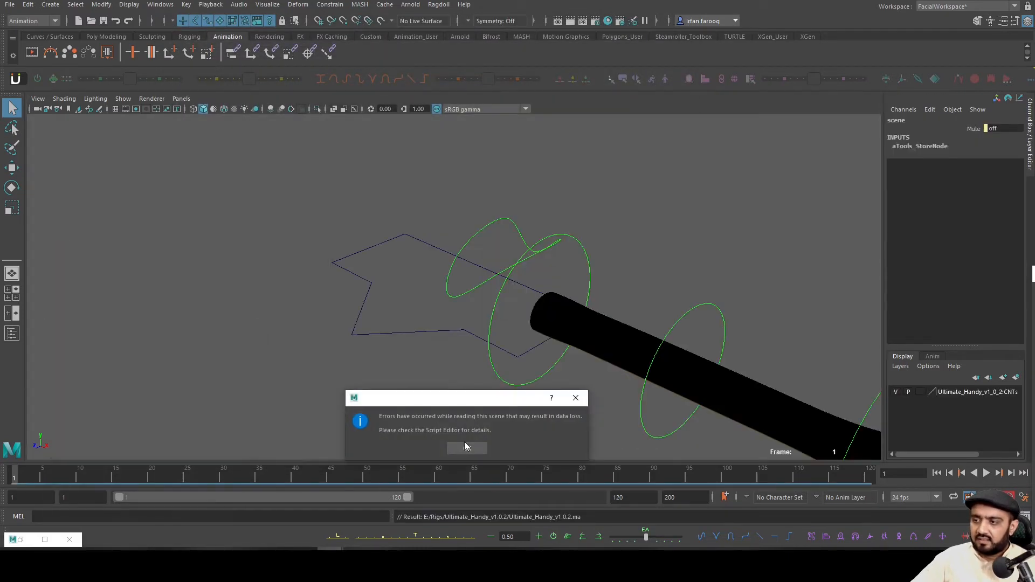
pyautogui.click(64, 98)
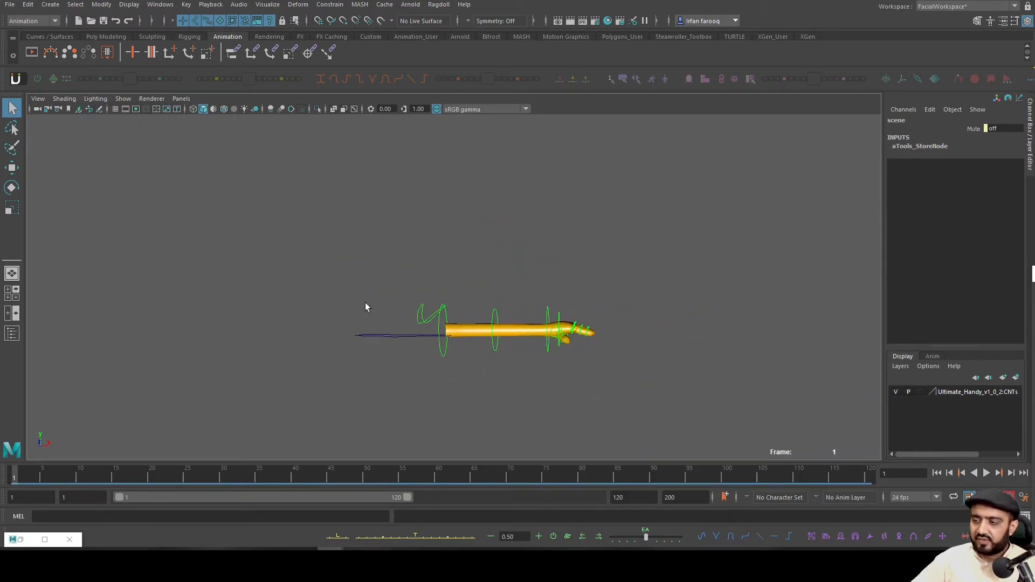
pyautogui.moveTo(389, 338)
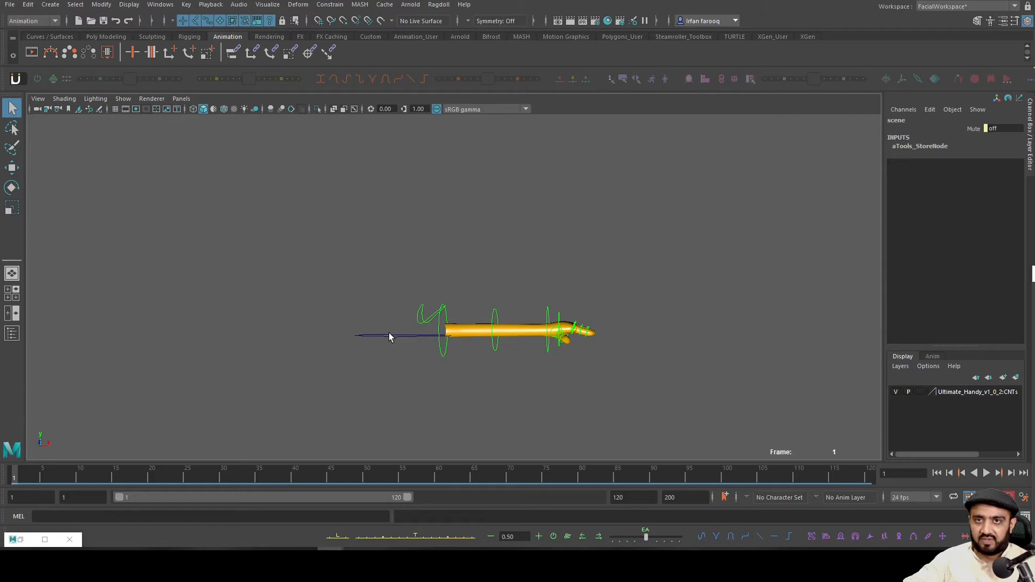
pyautogui.moveTo(400, 382)
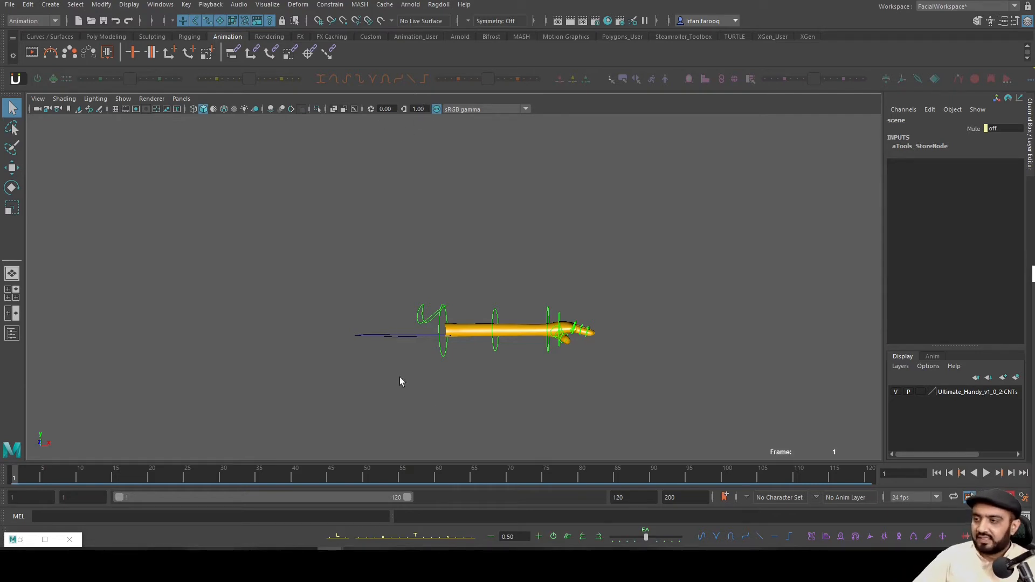
# Step: Add a poly cube as the reach target and key the shoulder and base controls at frames 1 and 15
pyautogui.click(105, 36)
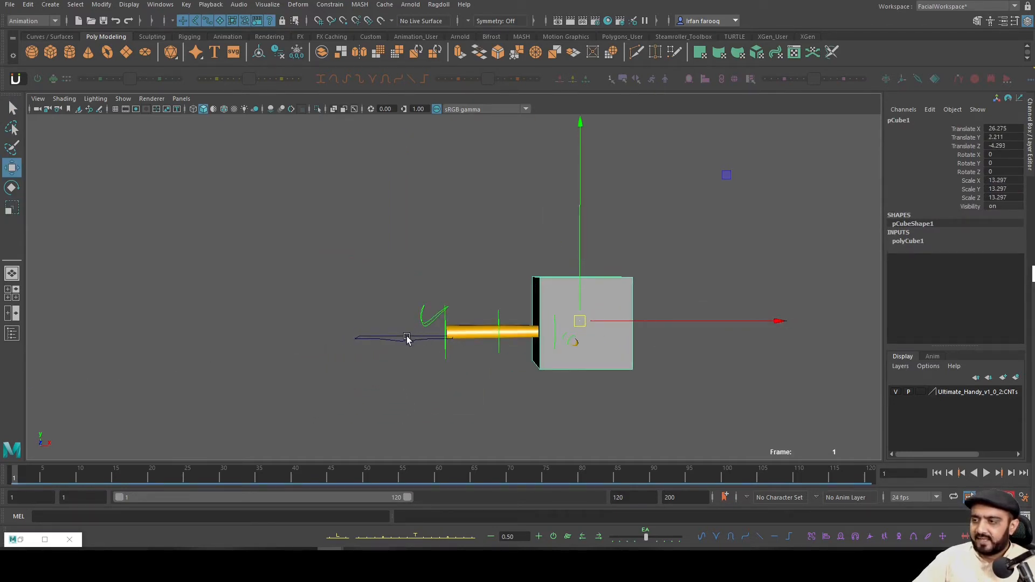
pyautogui.click(365, 261)
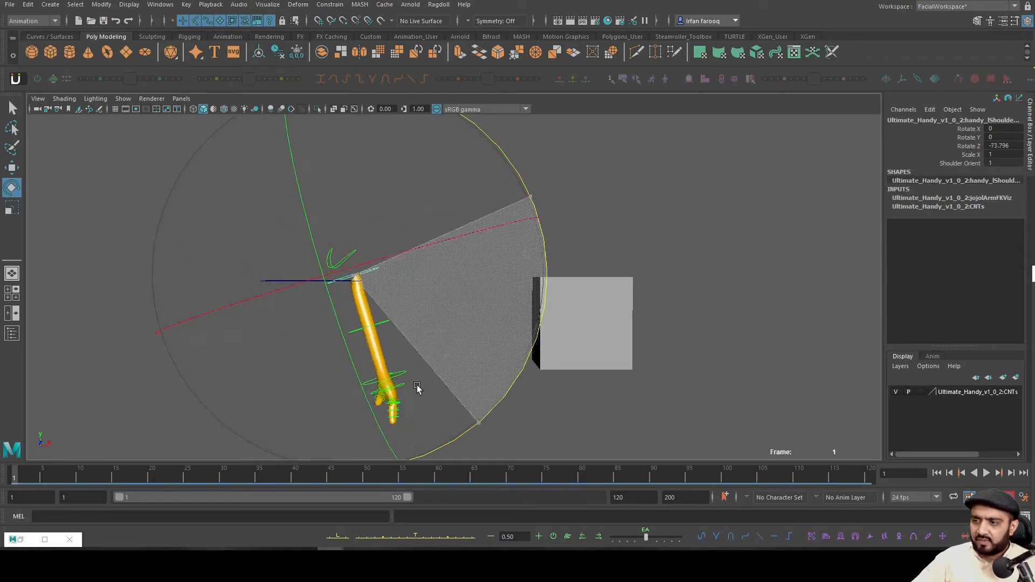
pyautogui.click(95, 474)
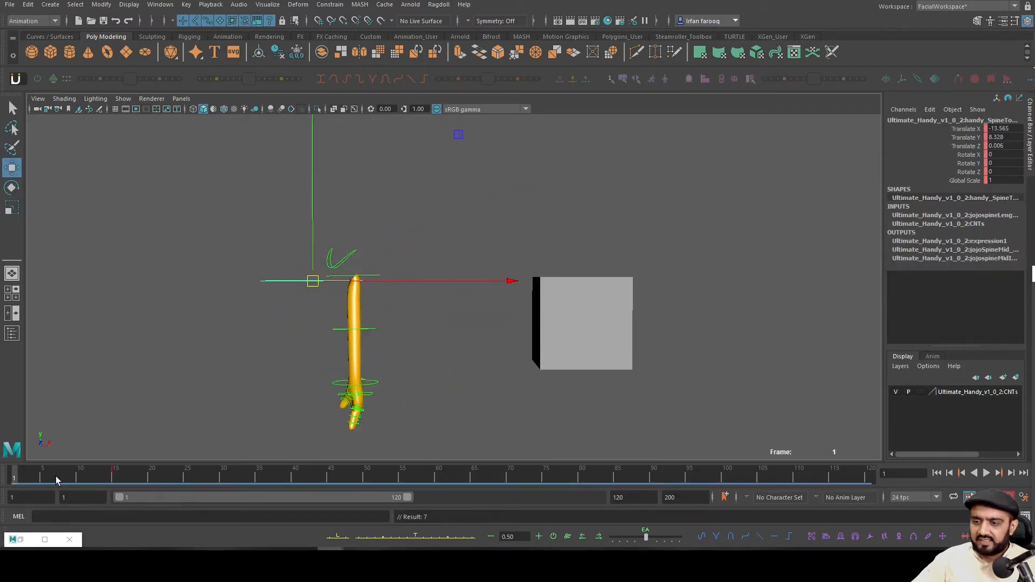
pyautogui.click(115, 468)
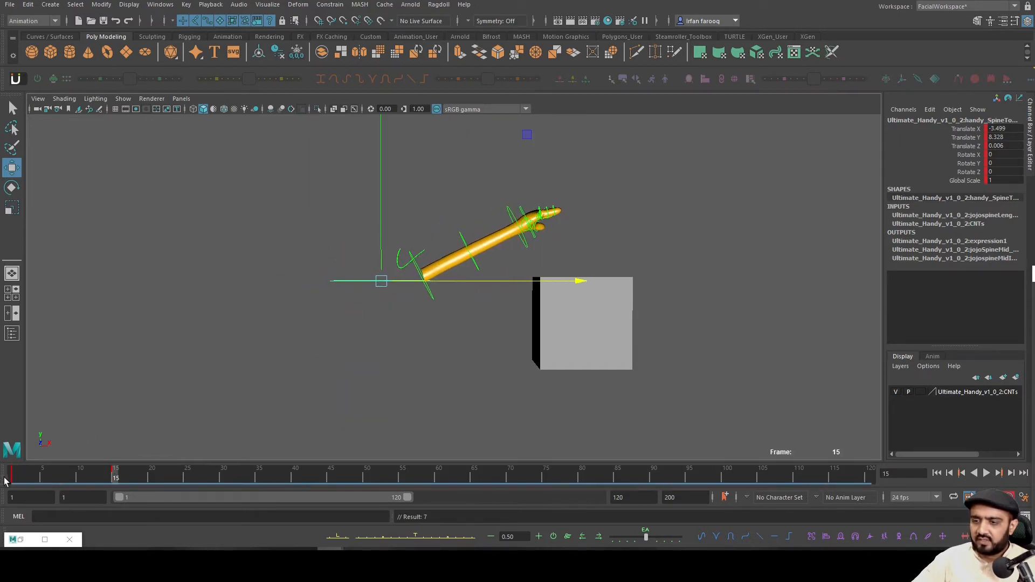
pyautogui.click(986, 473)
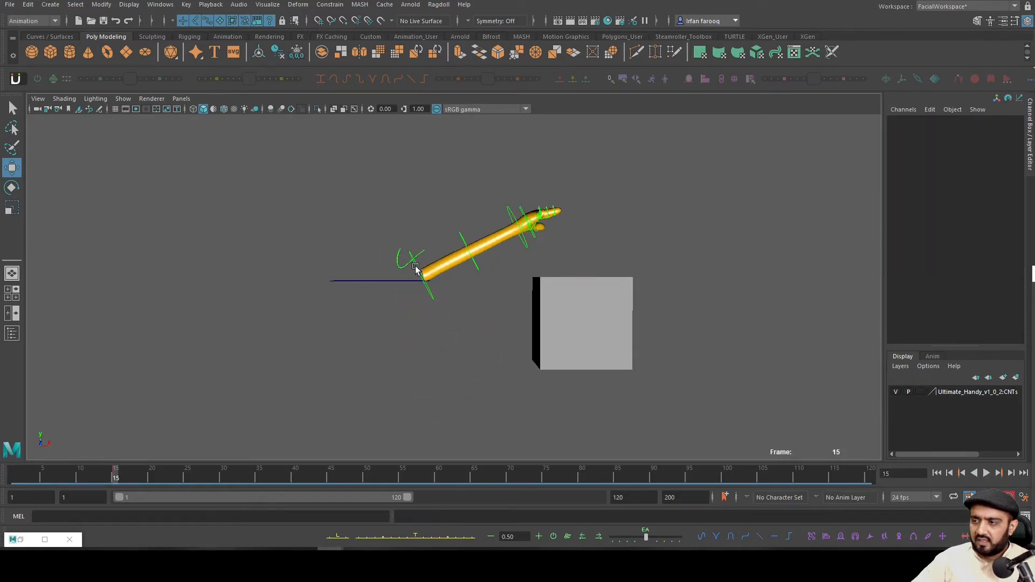
pyautogui.click(416, 267)
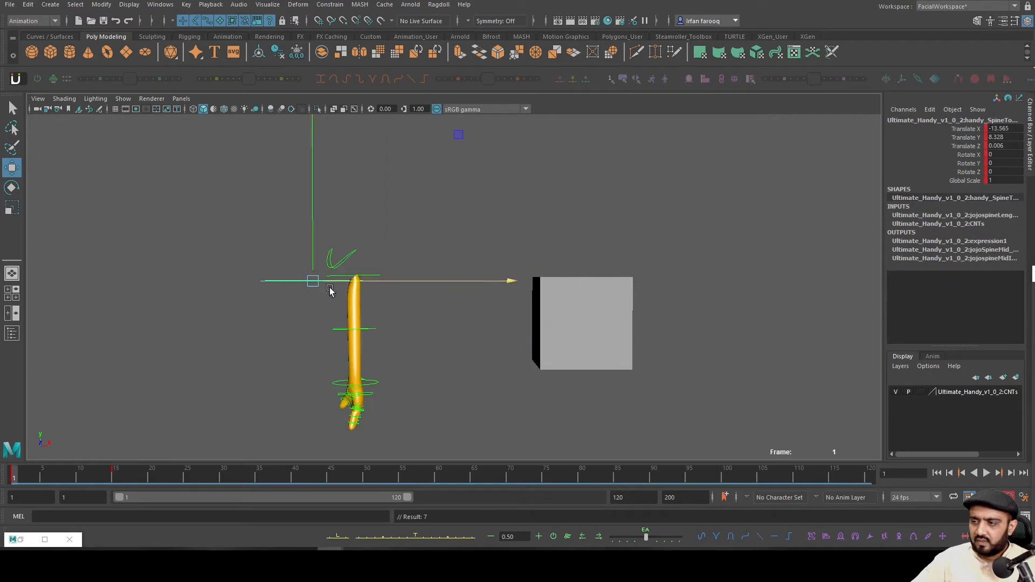
pyautogui.click(64, 473)
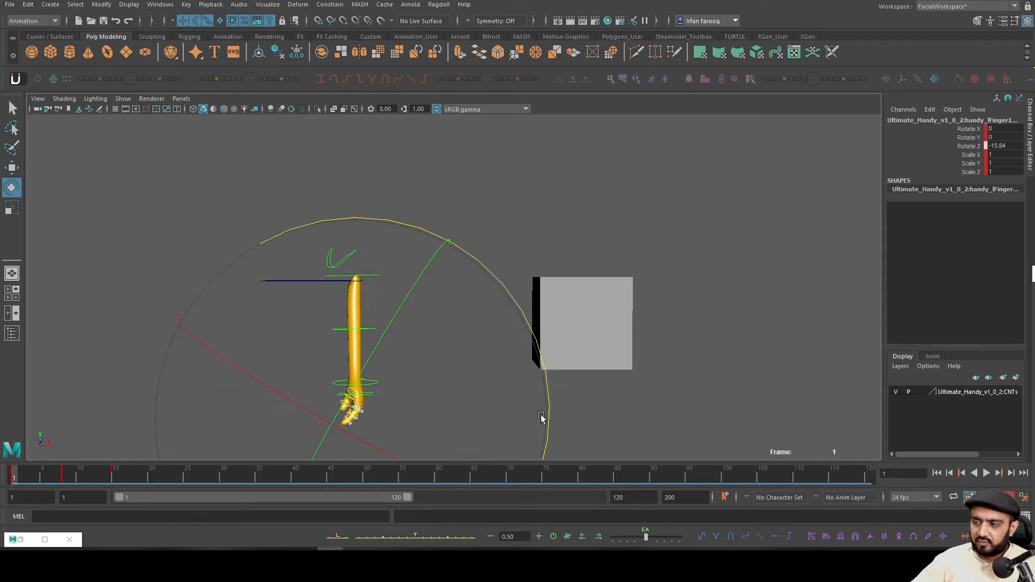
# Step: Curl the fingers relaxed and key the shoulder lowering the arm to rest over the cube by frame 30
pyautogui.click(100, 474)
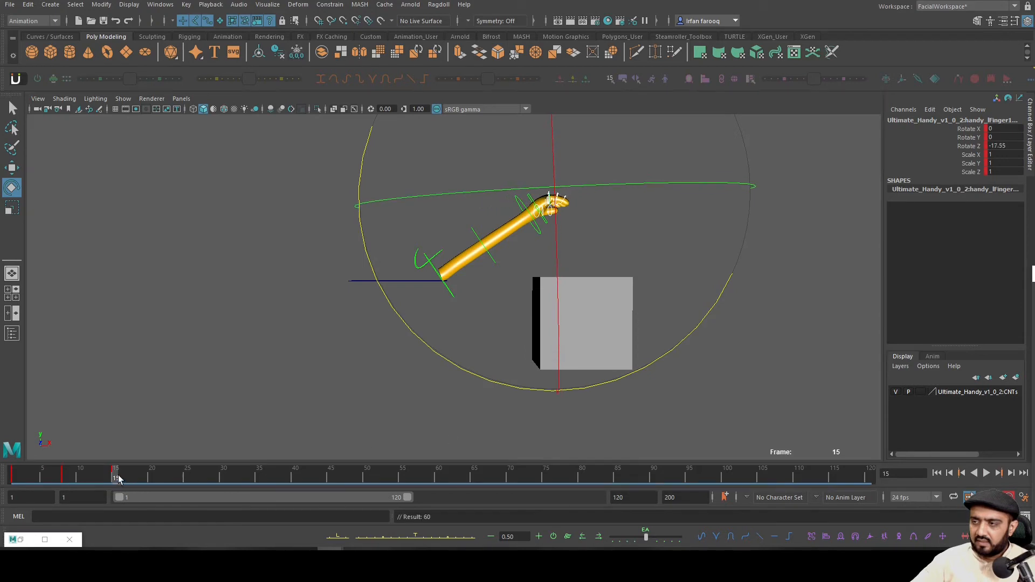
pyautogui.click(181, 469)
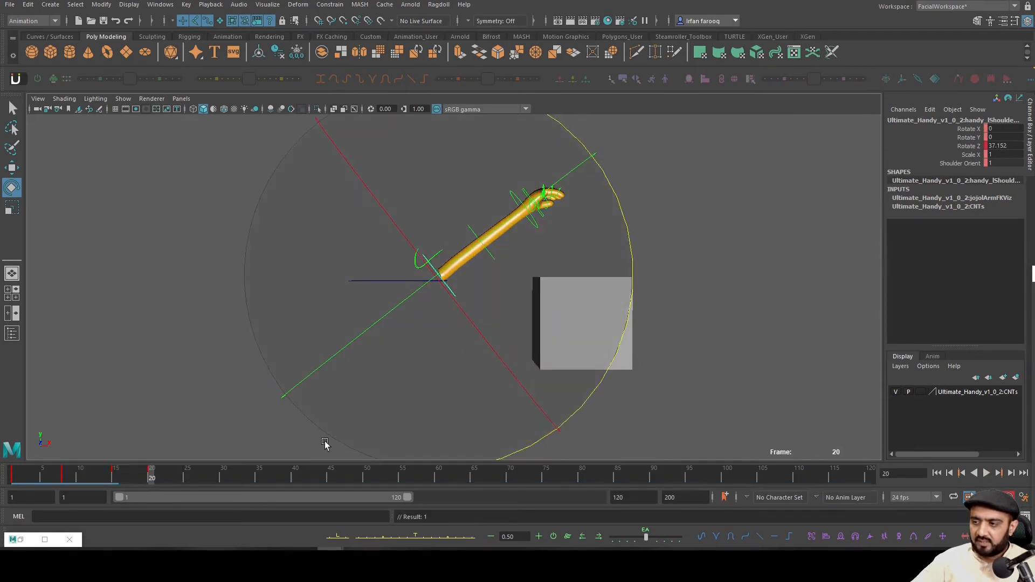
pyautogui.click(187, 474)
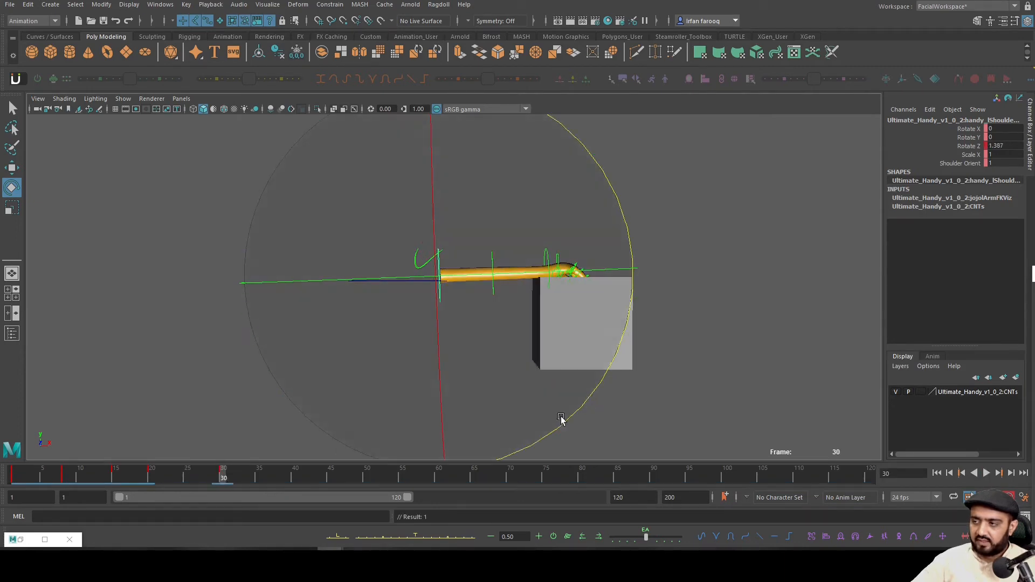
pyautogui.click(561, 419)
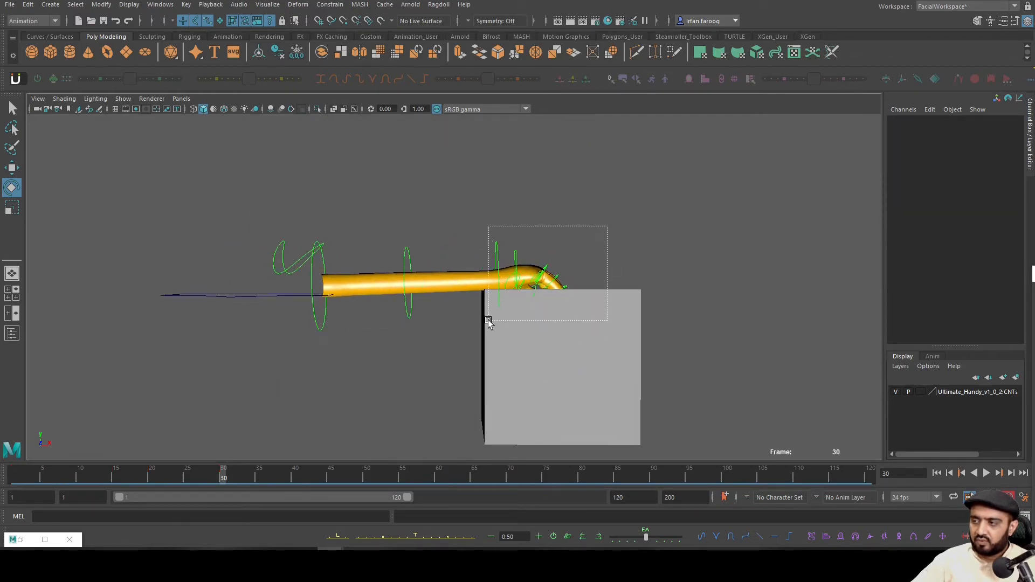
pyautogui.click(548, 271)
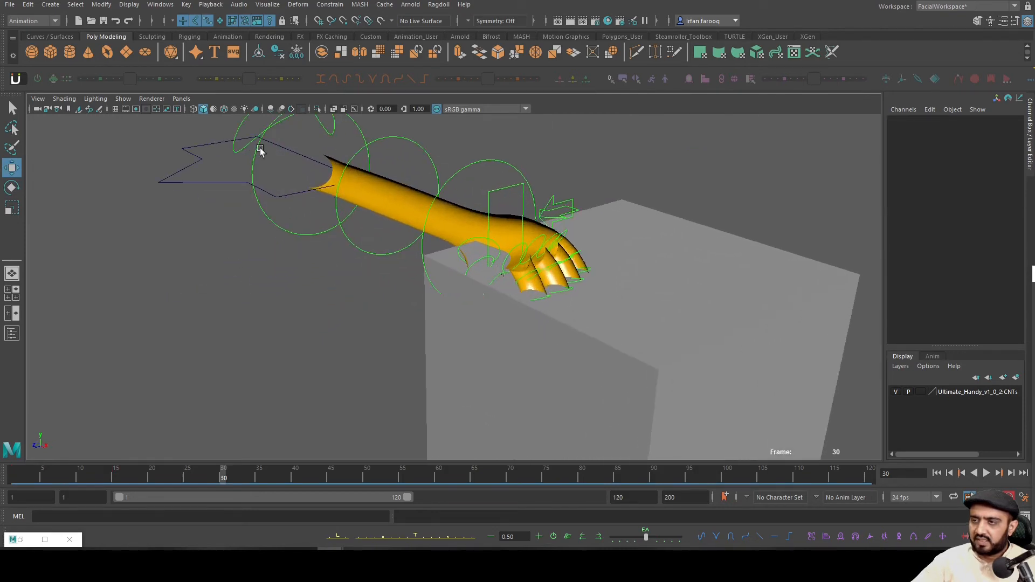
pyautogui.click(95, 98)
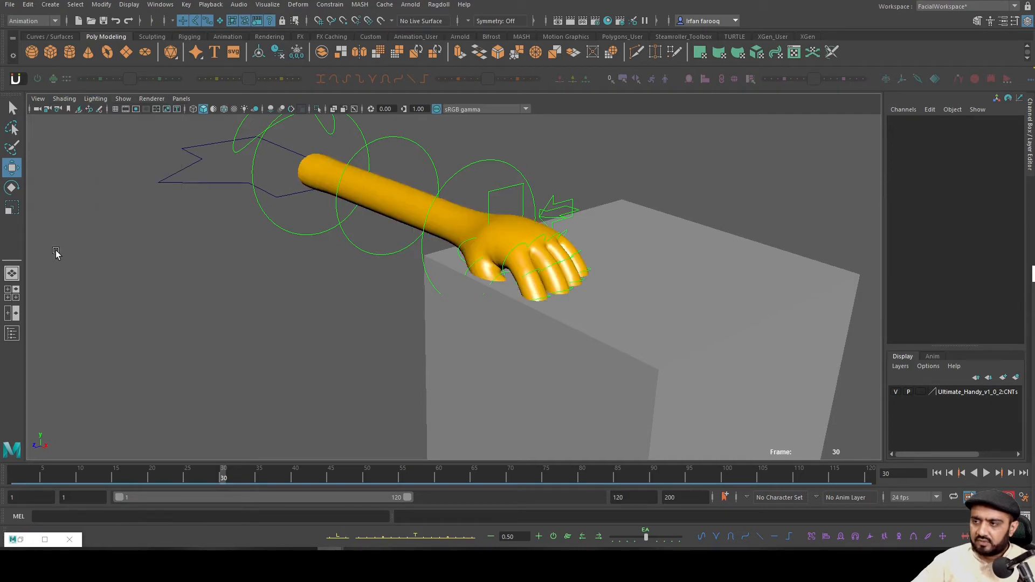
pyautogui.click(64, 98)
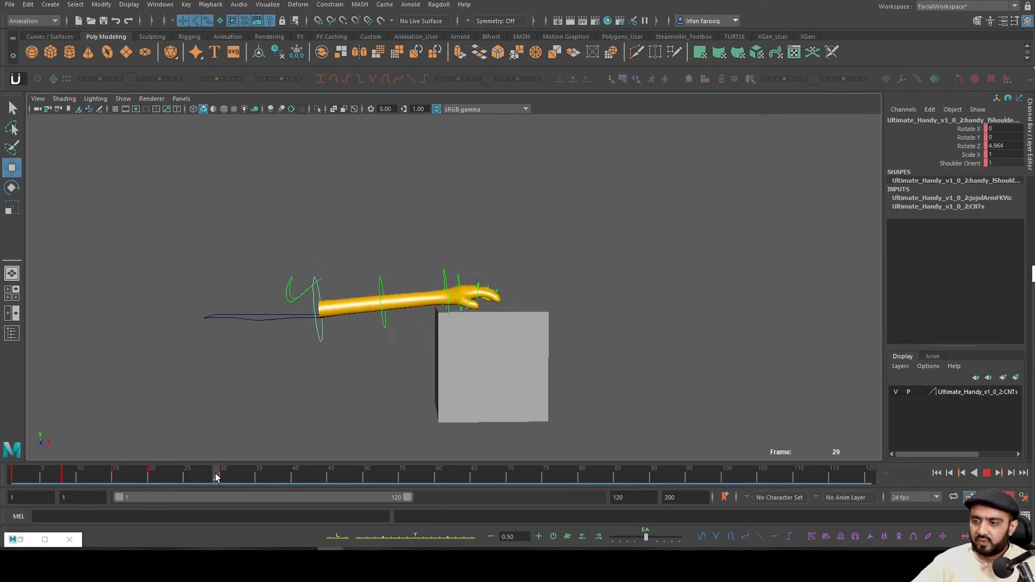
# Step: At frame 30, plant the hand flat on the cube top with the wrist IK control and key IK visibility on
pyautogui.click(223, 474)
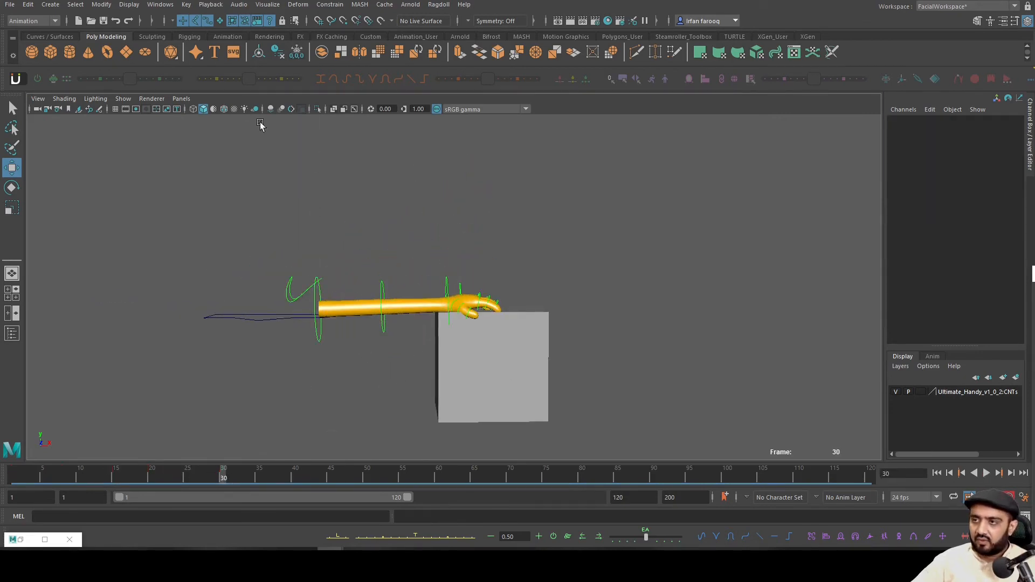
pyautogui.click(492, 366)
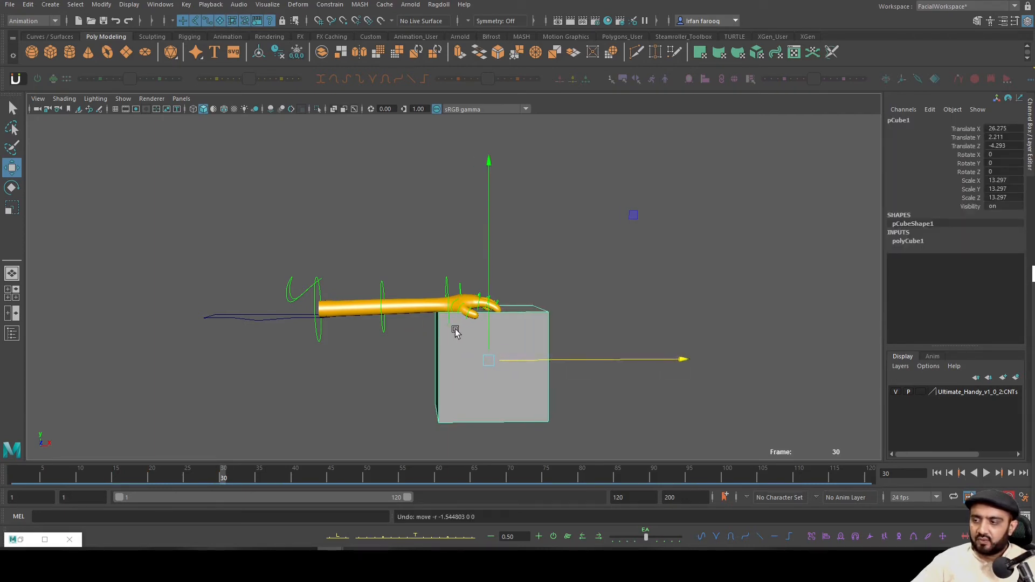
pyautogui.moveTo(446, 284)
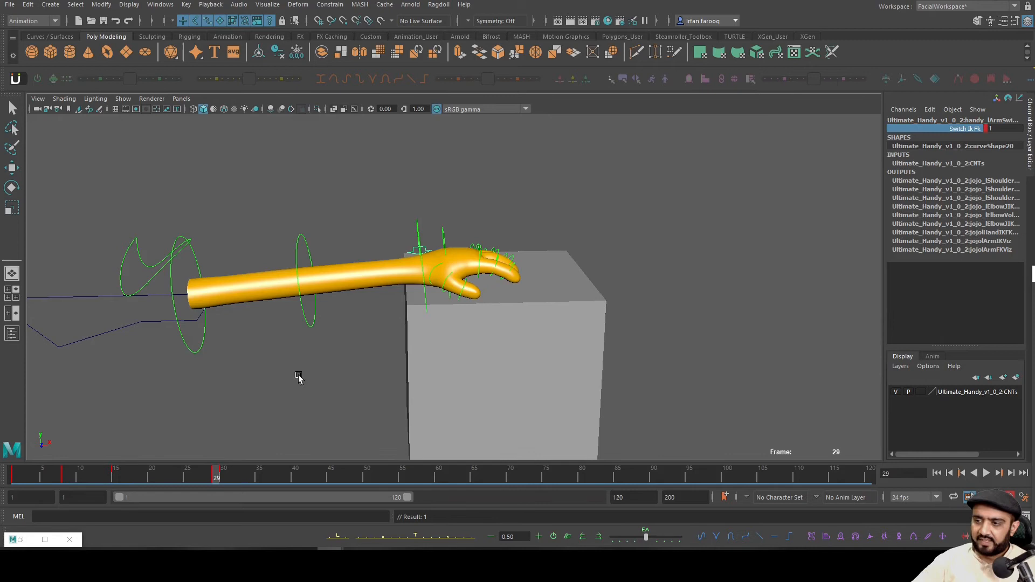
pyautogui.click(223, 473)
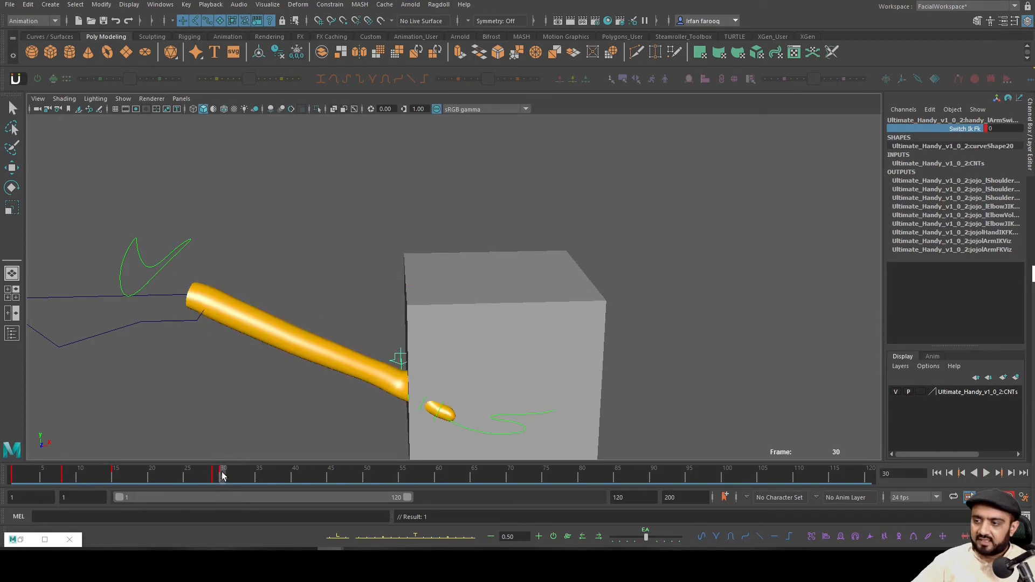
pyautogui.click(438, 398)
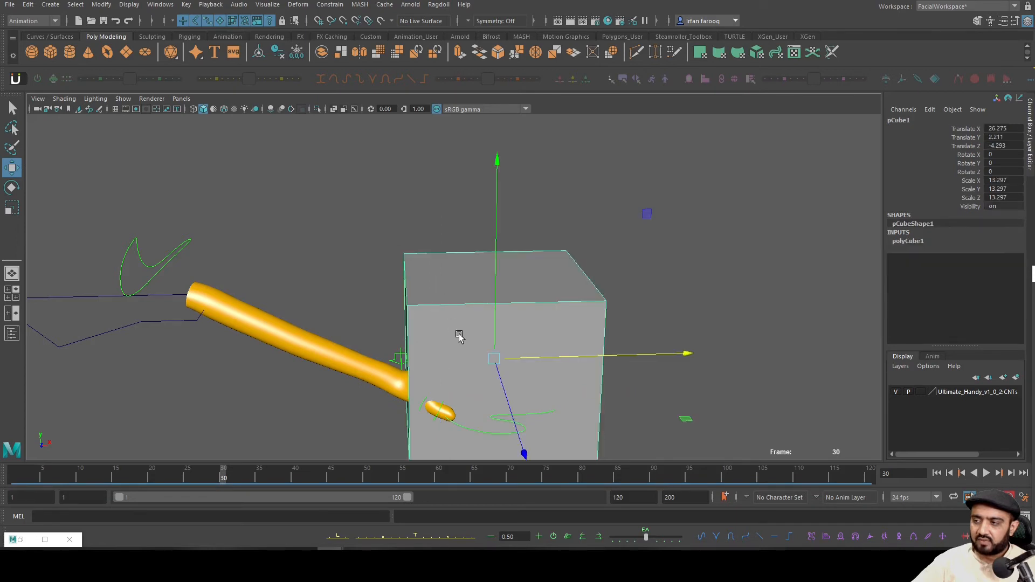
pyautogui.click(324, 434)
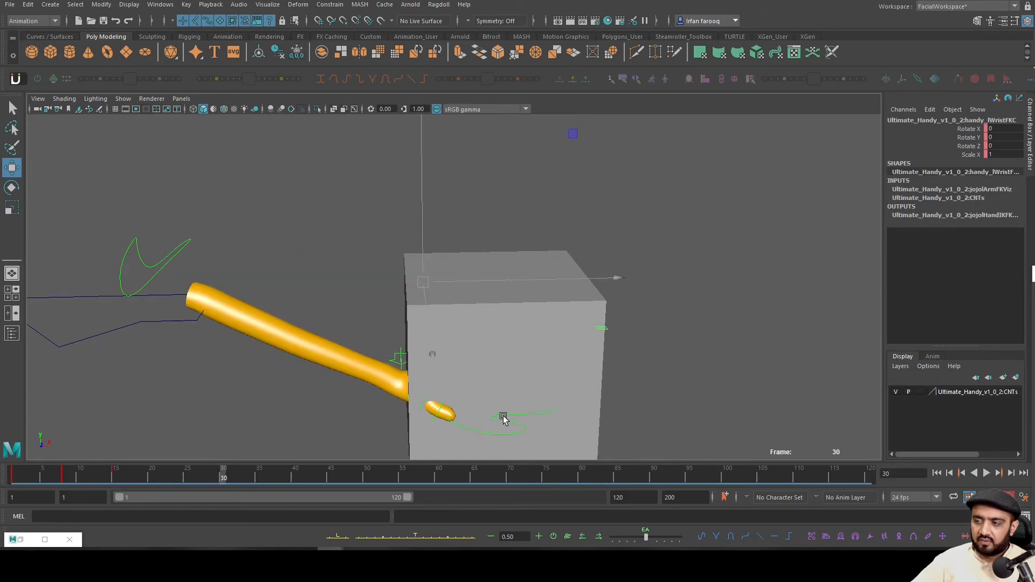
pyautogui.click(434, 406)
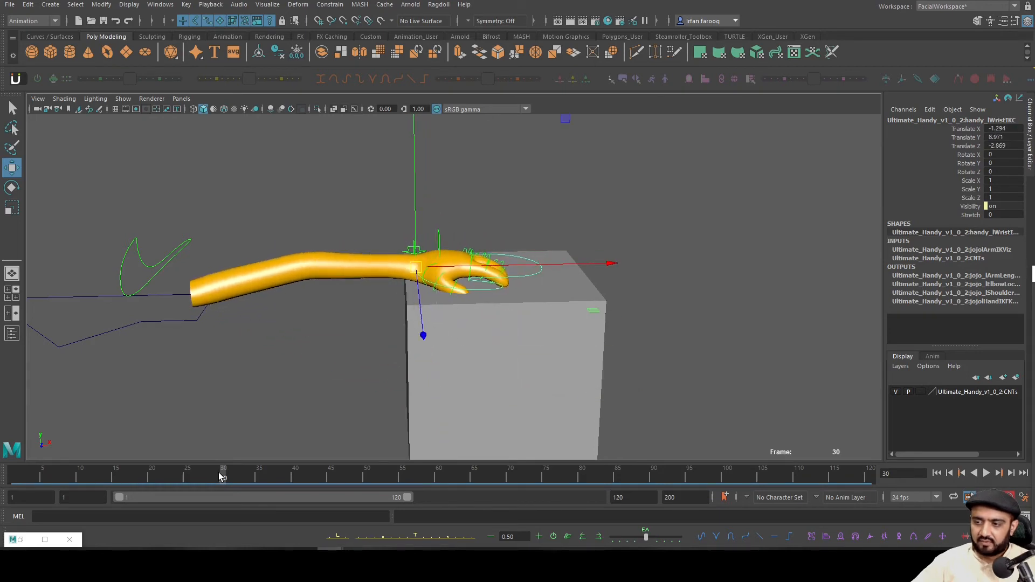
# Step: Key IK visibility off at frame 29, recheck frame 30, and return to the first frame
pyautogui.click(218, 476)
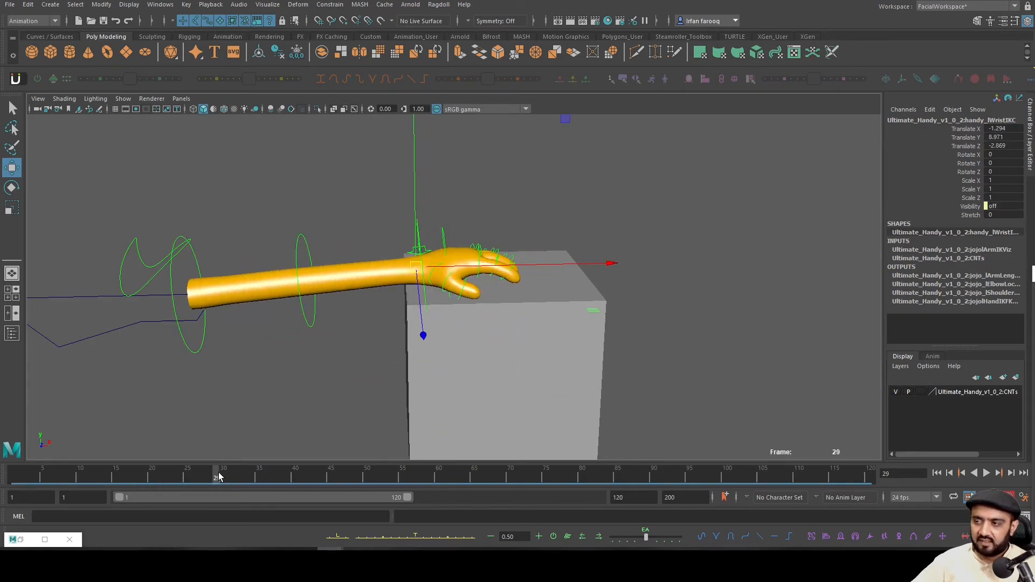
pyautogui.click(223, 475)
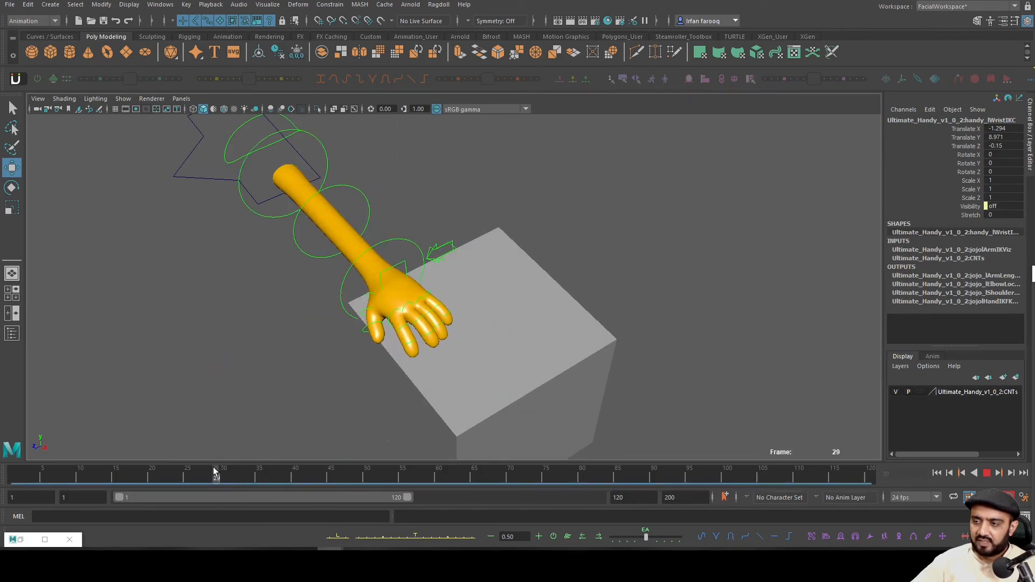
pyautogui.click(223, 473)
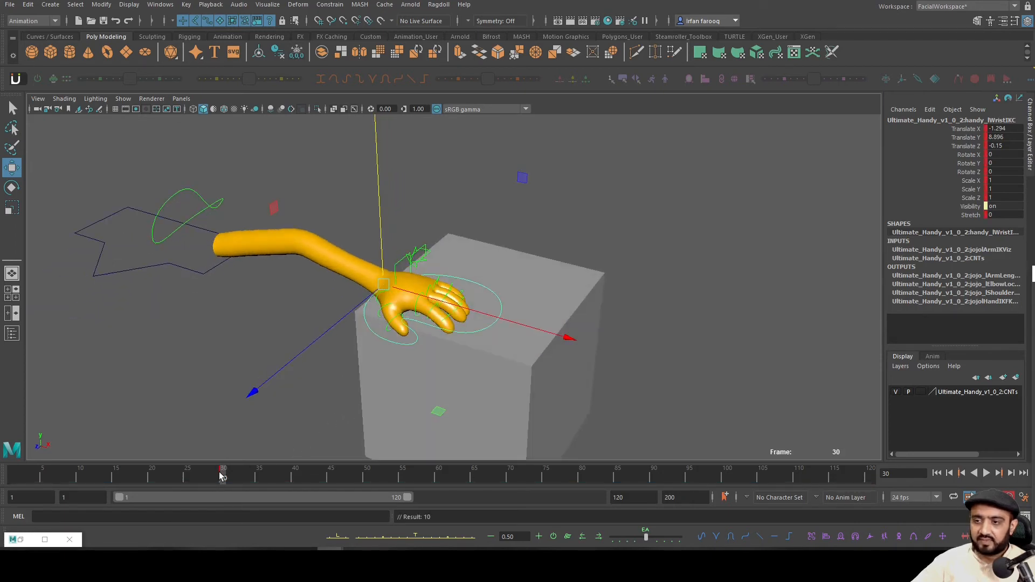
pyautogui.click(218, 468)
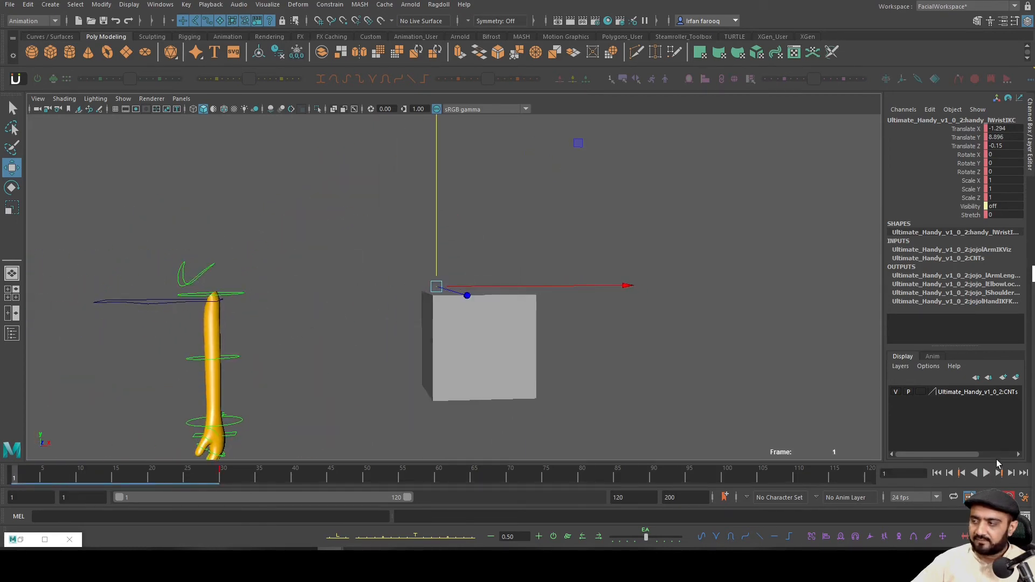
# Step: Play back, check frames 29-30, and key the arm's IK/FK switch control at frame 30
pyautogui.click(986, 472)
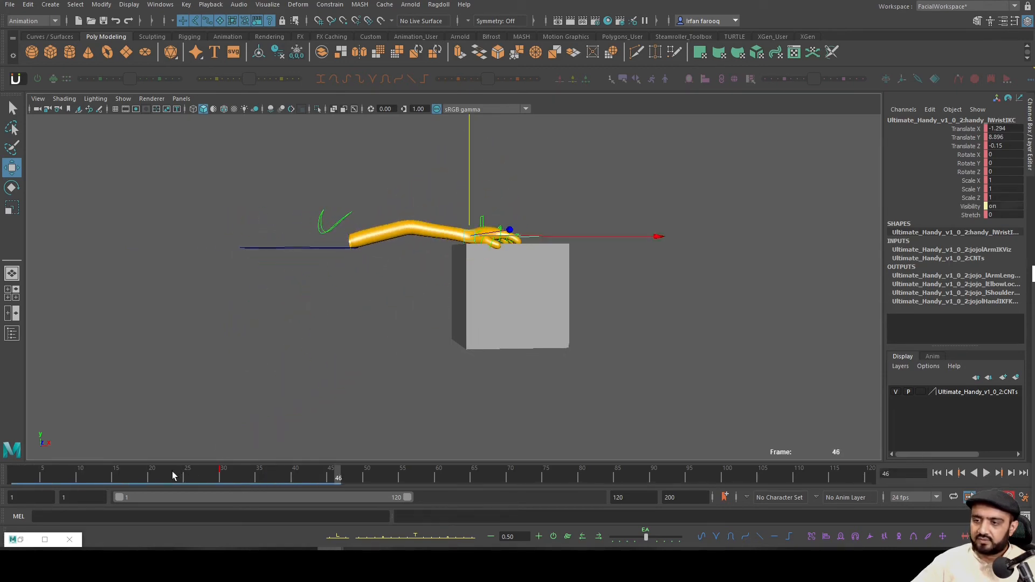
pyautogui.click(217, 472)
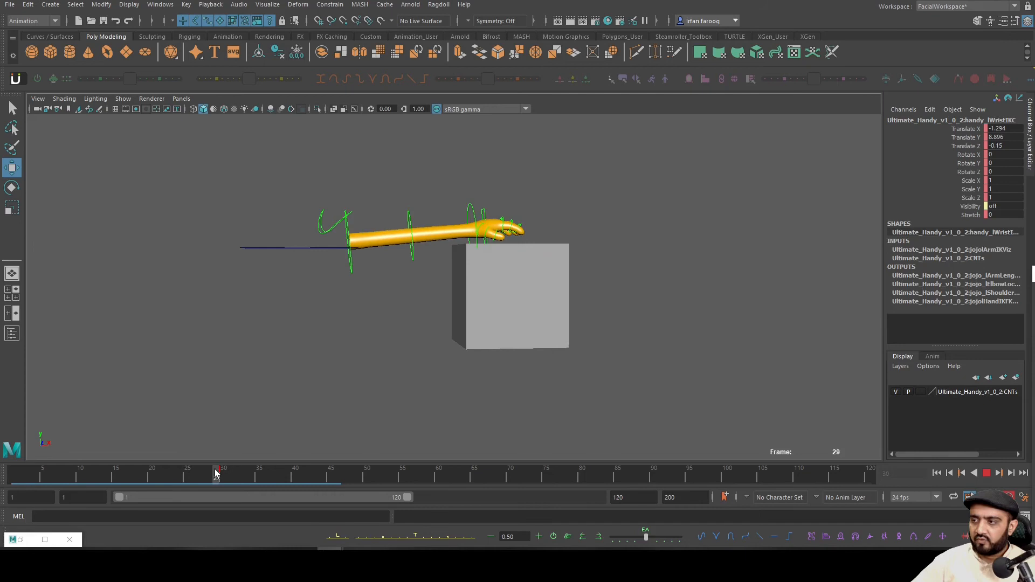
pyautogui.click(223, 474)
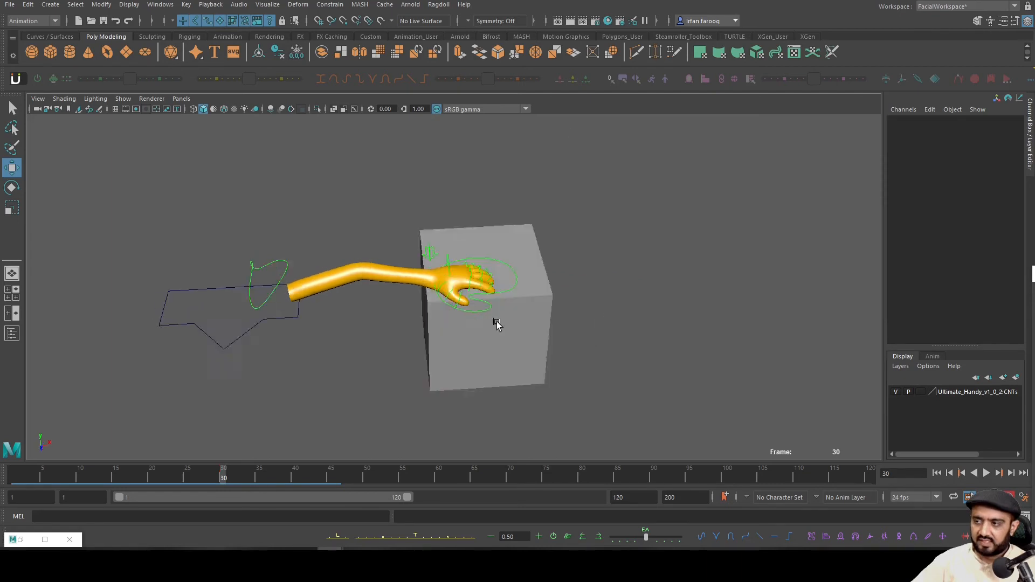
pyautogui.click(428, 256)
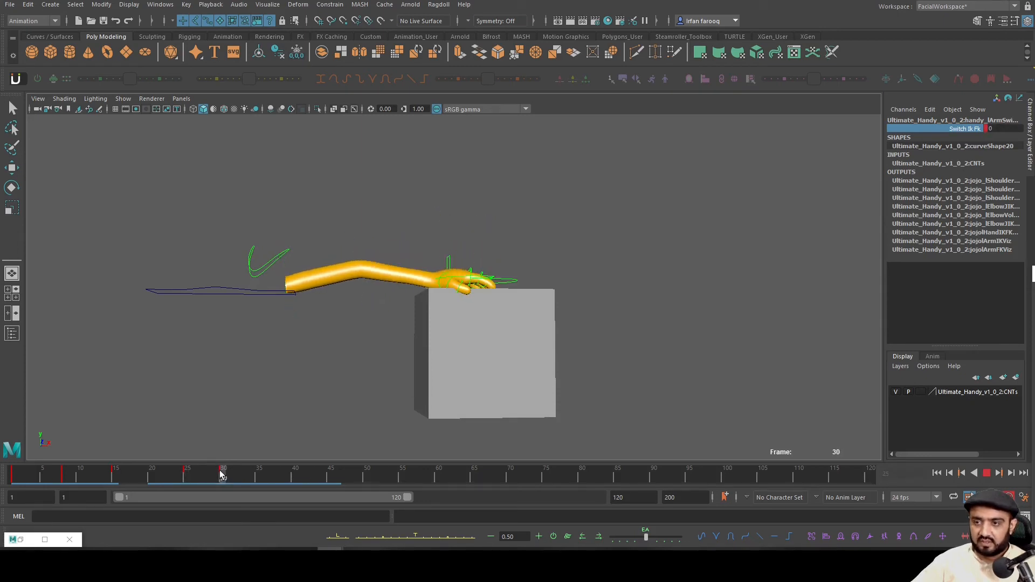
# Step: Key the body pulling back at frame 40 with the hand planted and end playback at frame 79
pyautogui.click(227, 290)
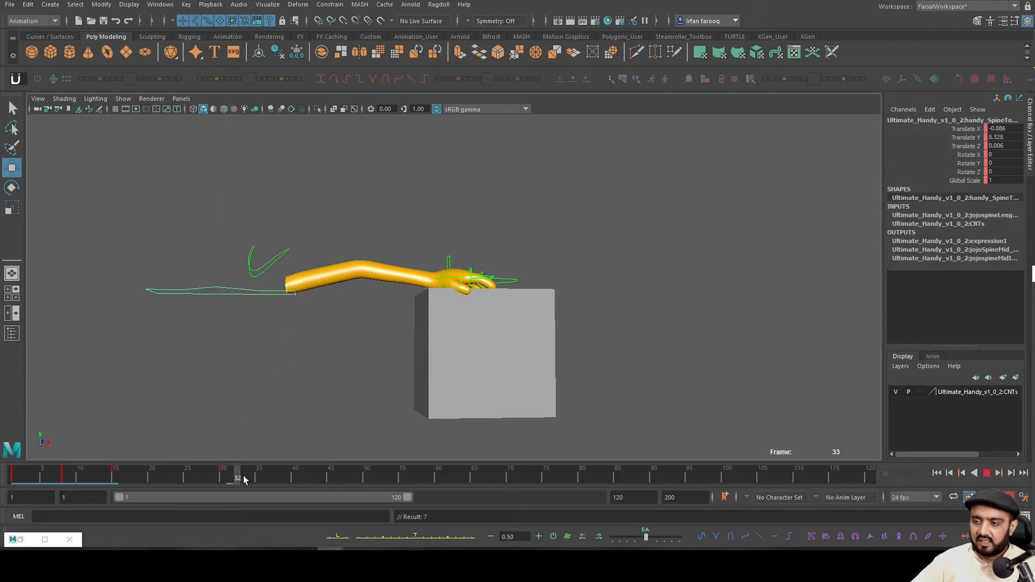
pyautogui.click(295, 470)
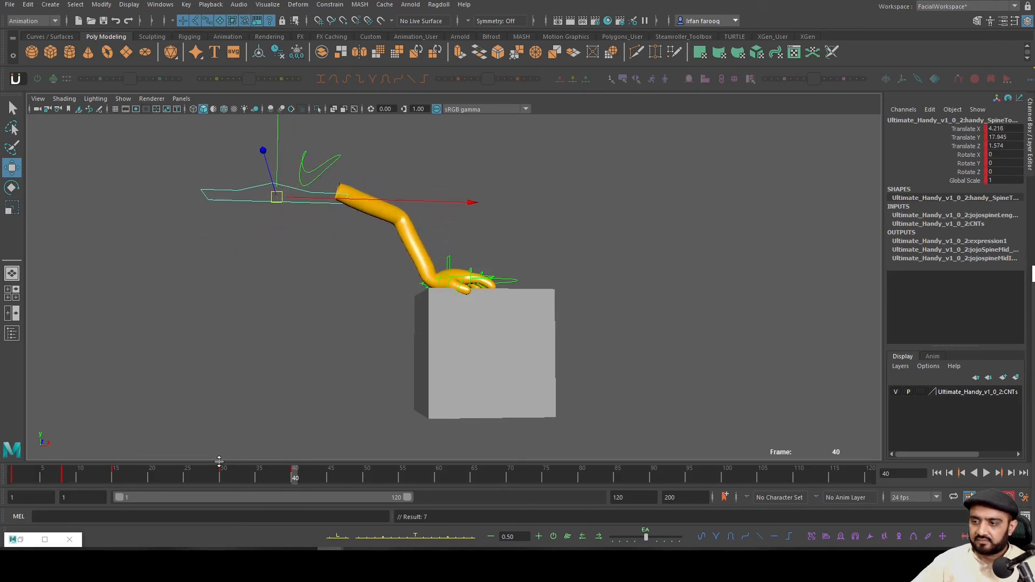
pyautogui.click(151, 473)
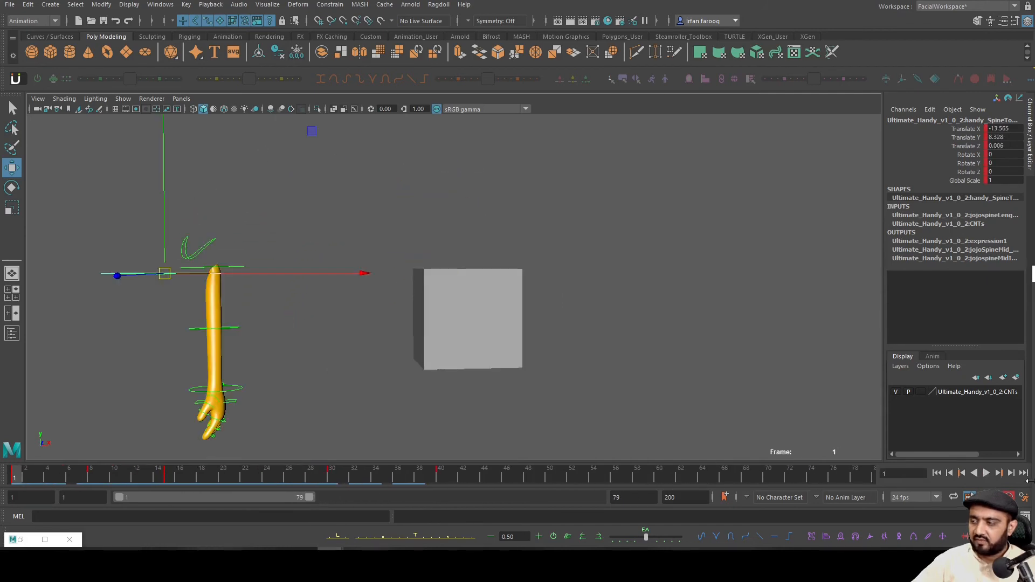
# Step: Scrub to frame 8, pick the wrist FK control and create an editable motion trail for it
pyautogui.click(999, 473)
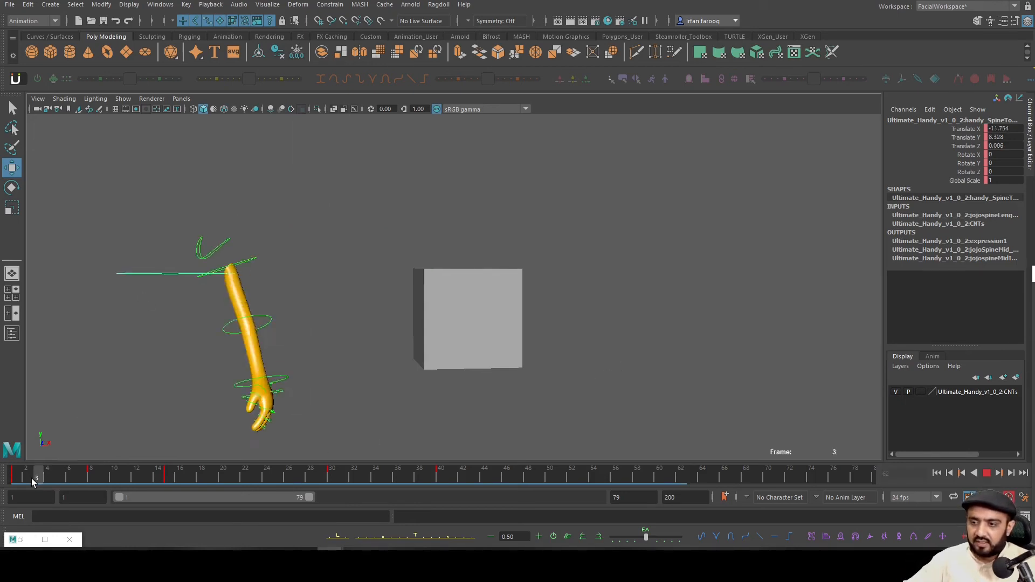
pyautogui.click(91, 473)
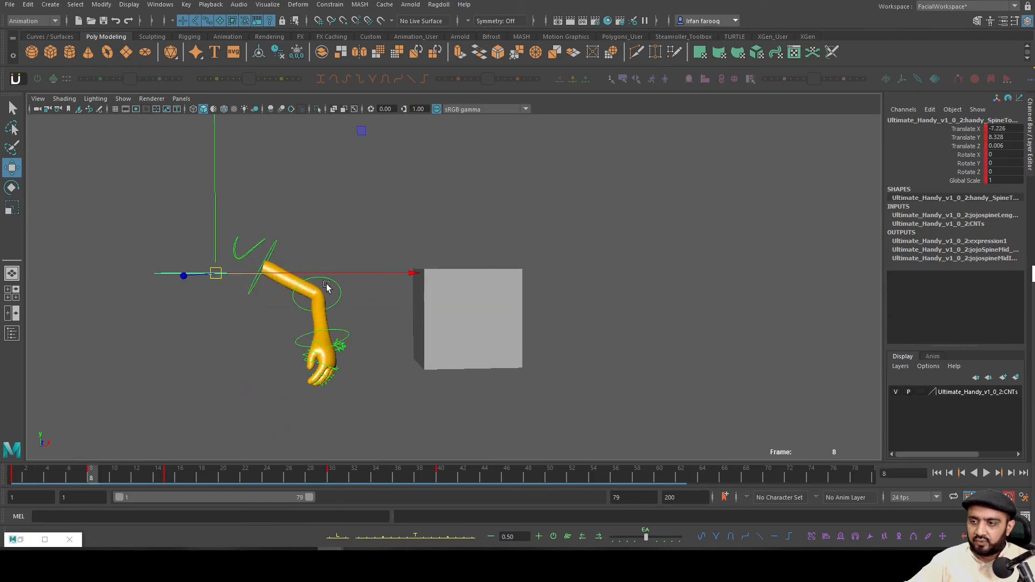
pyautogui.click(321, 361)
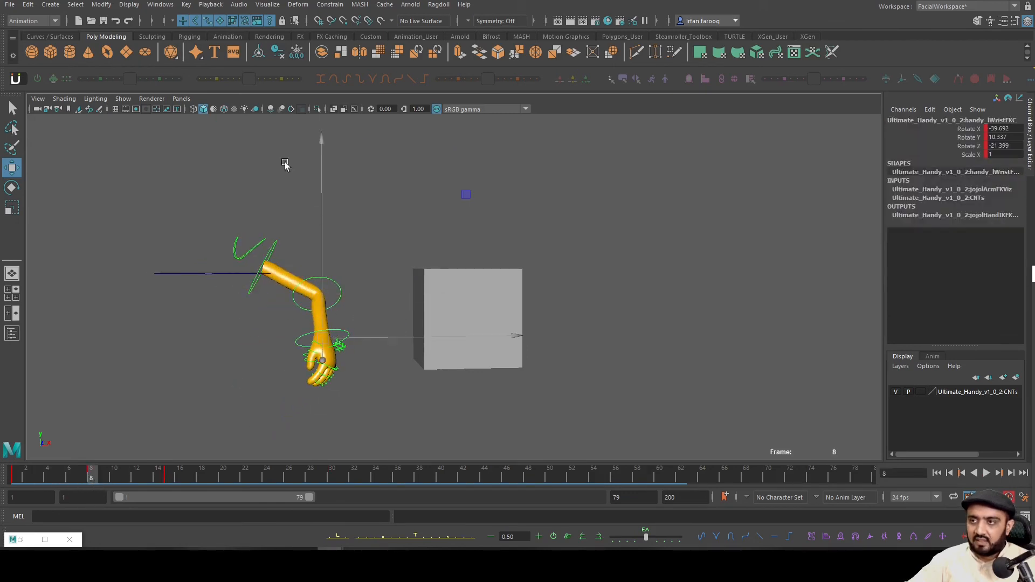
pyautogui.click(227, 37)
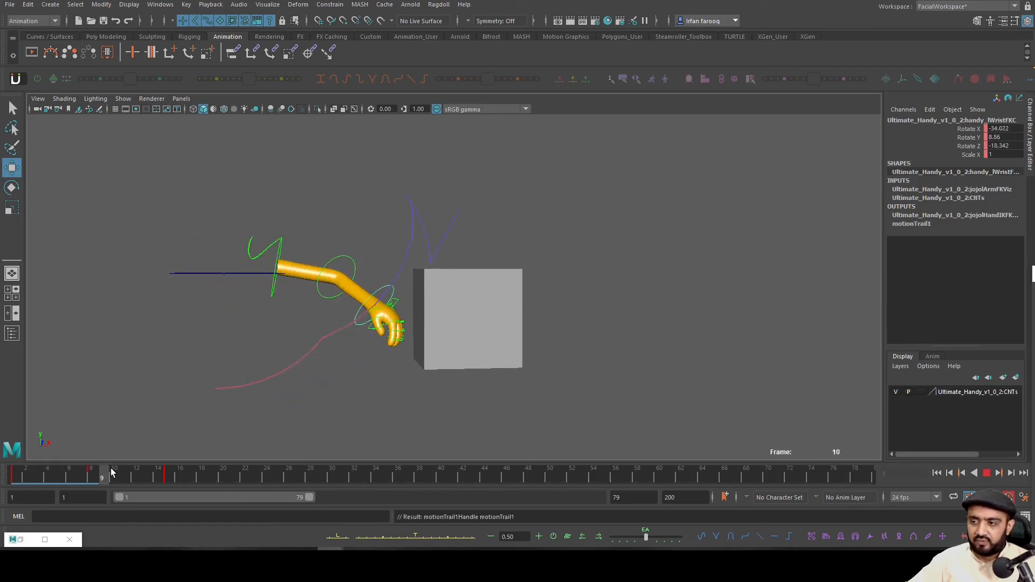
# Step: Adjust the shoulder rotation at frames 1 and 10 so the trail's early arc smooths out
pyautogui.click(124, 467)
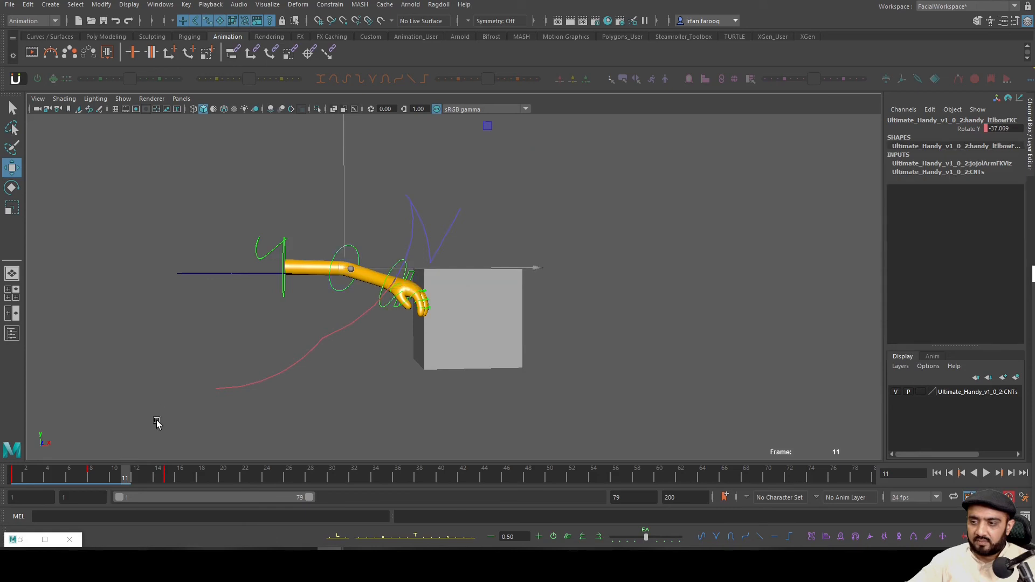
pyautogui.click(102, 473)
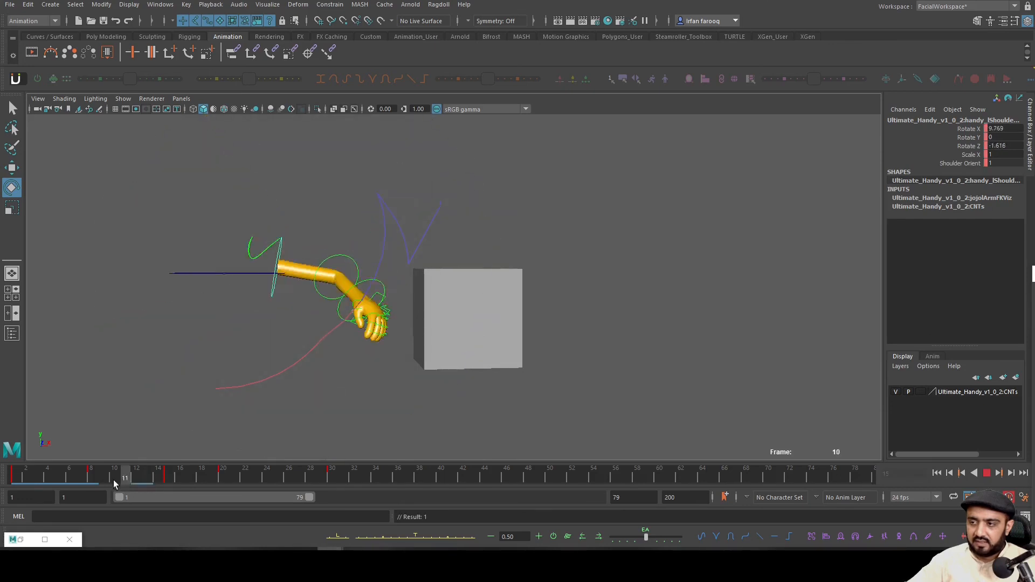
pyautogui.click(91, 477)
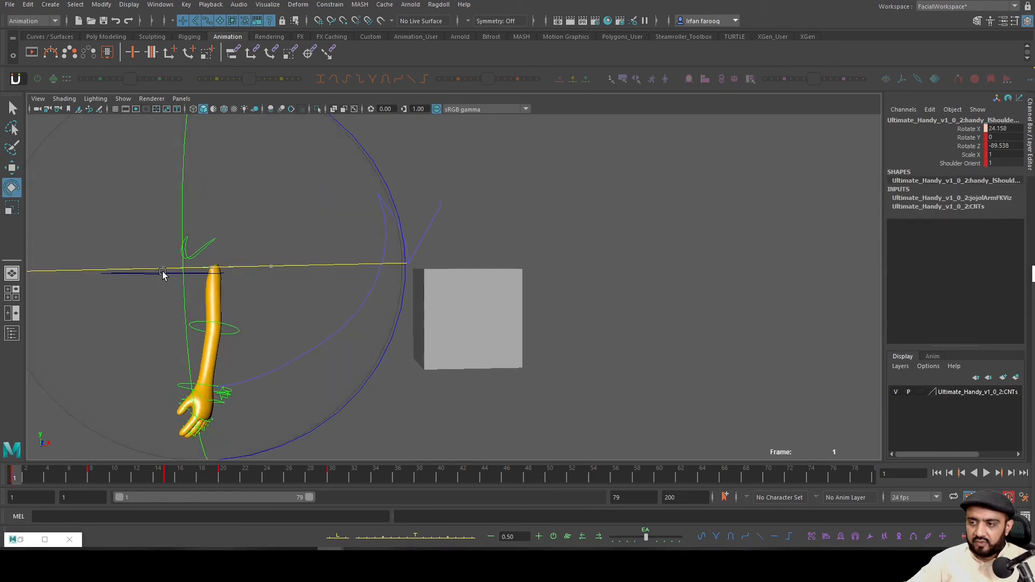
pyautogui.click(114, 474)
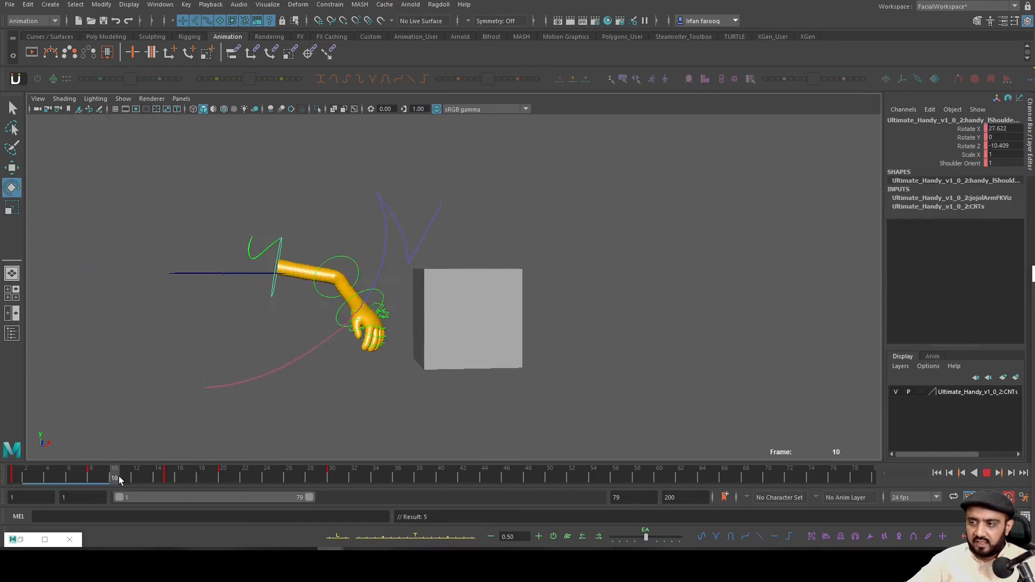
pyautogui.click(201, 472)
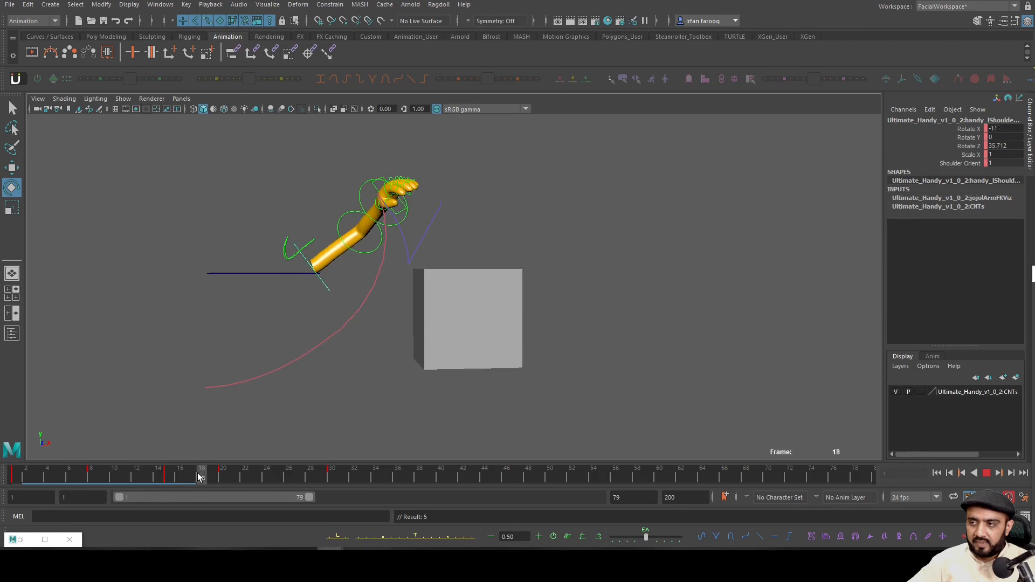
# Step: Lift the arm high at frame 20 and settle the hand onto the cube across frames 28-30
pyautogui.click(223, 473)
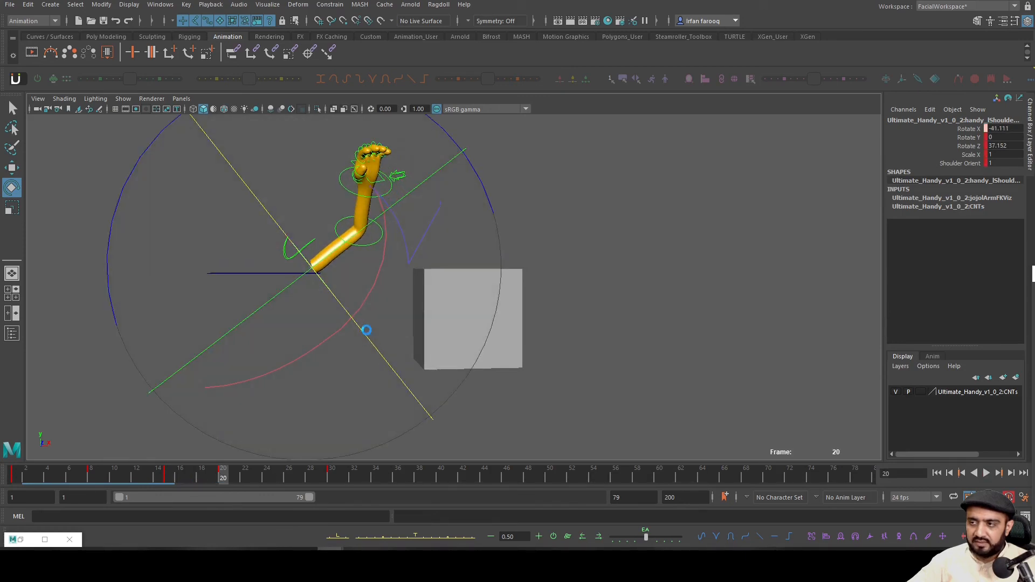
pyautogui.click(267, 478)
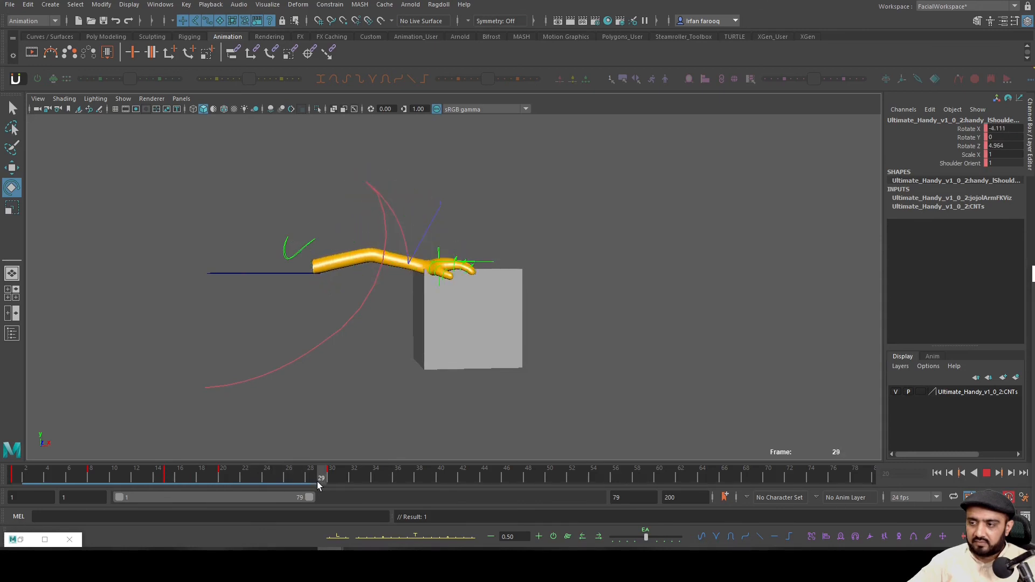
pyautogui.click(331, 477)
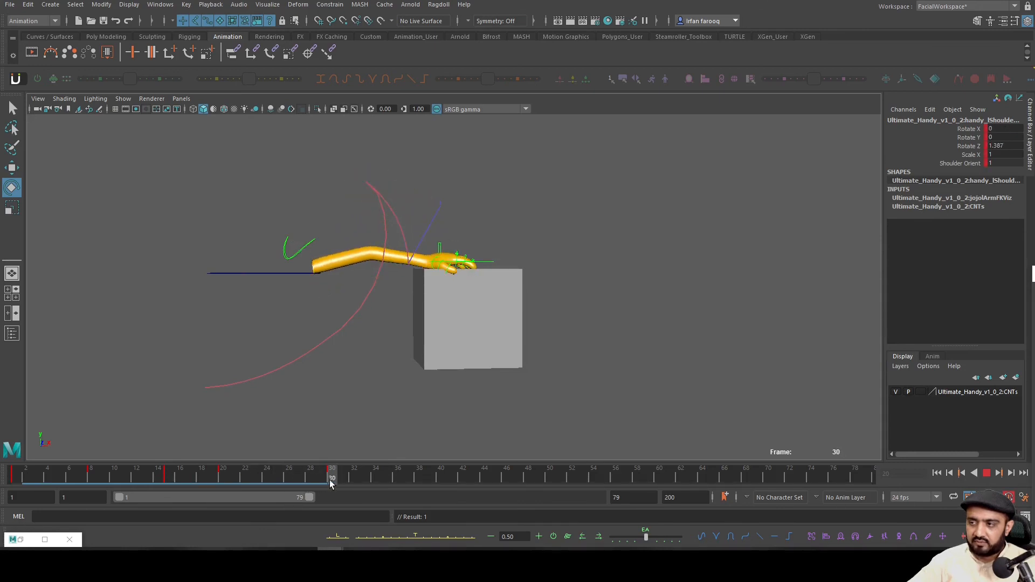
pyautogui.click(266, 477)
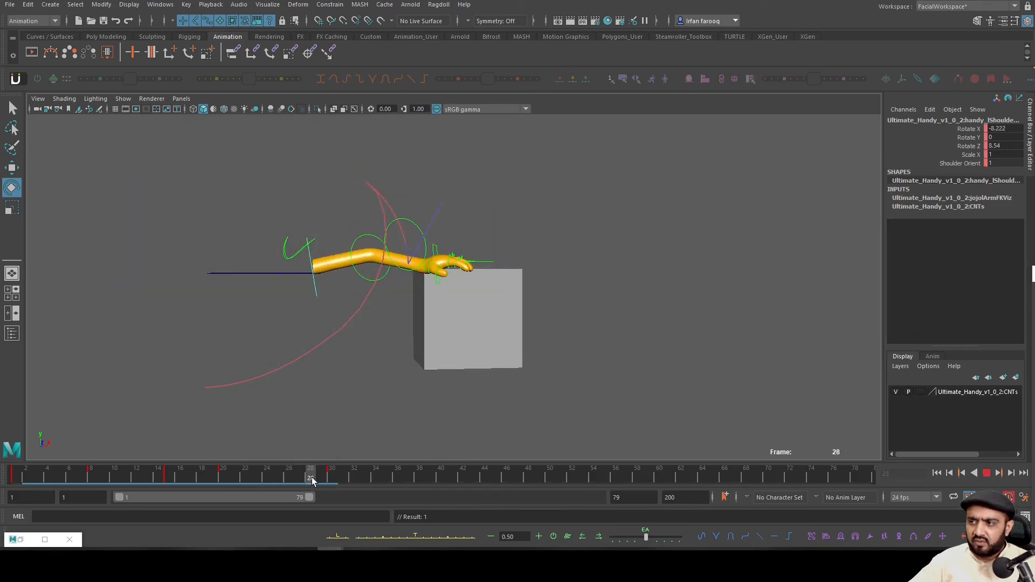
pyautogui.click(333, 477)
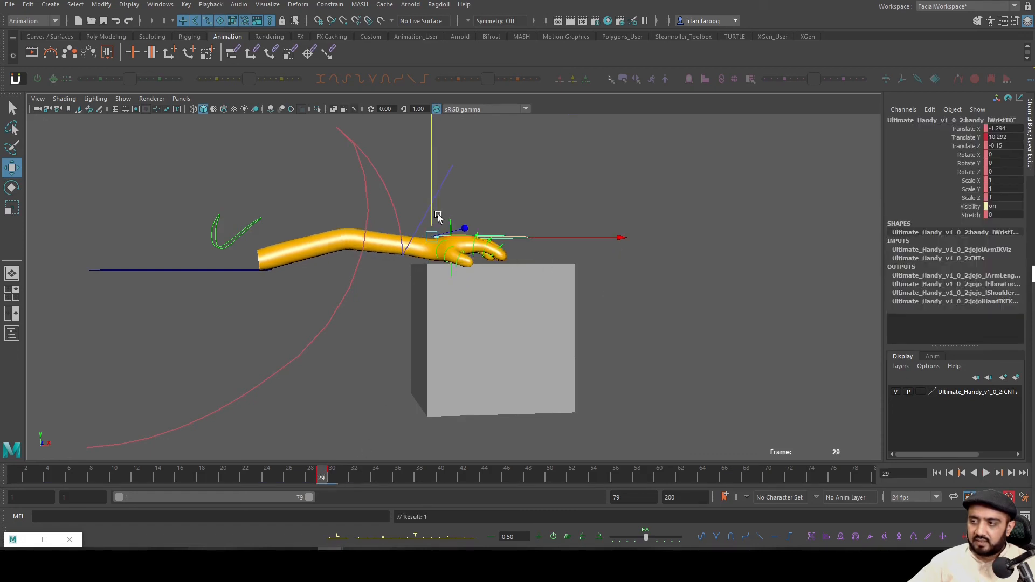
# Step: Raise the IK wrist's Translate Y at frame 26, key it, and play back the reach
pyautogui.click(310, 477)
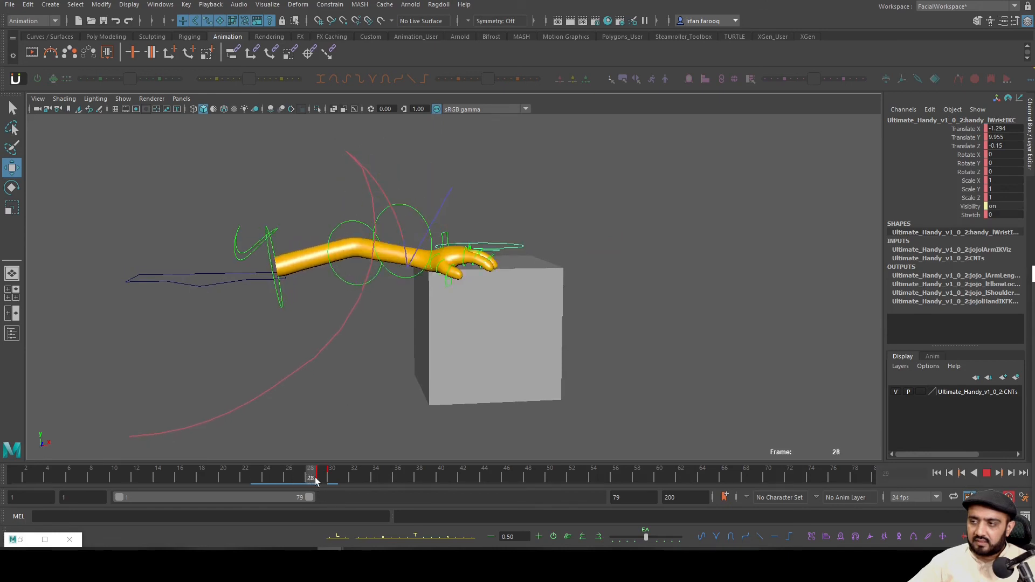
pyautogui.click(288, 477)
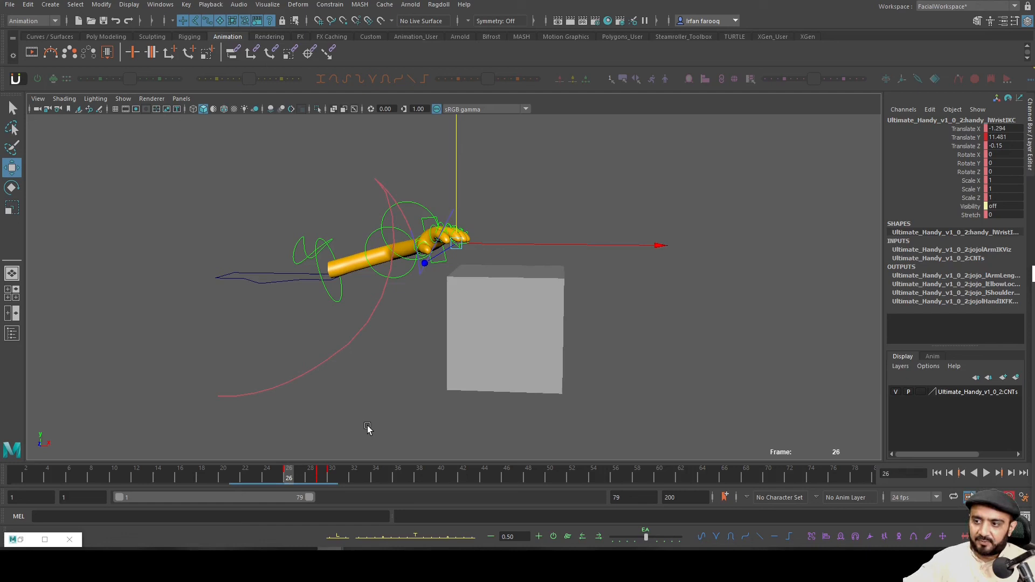
pyautogui.click(331, 473)
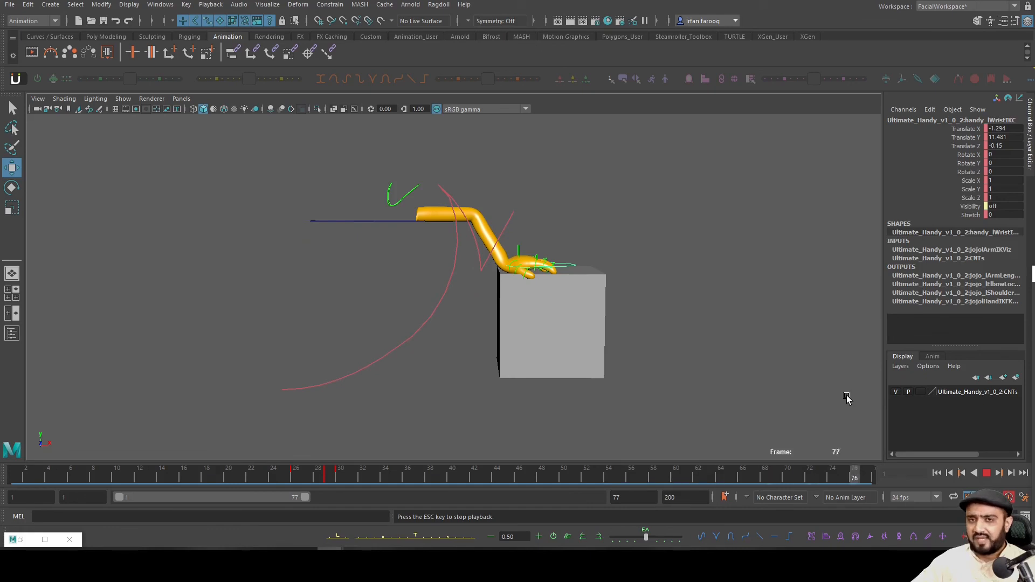
pyautogui.click(541, 475)
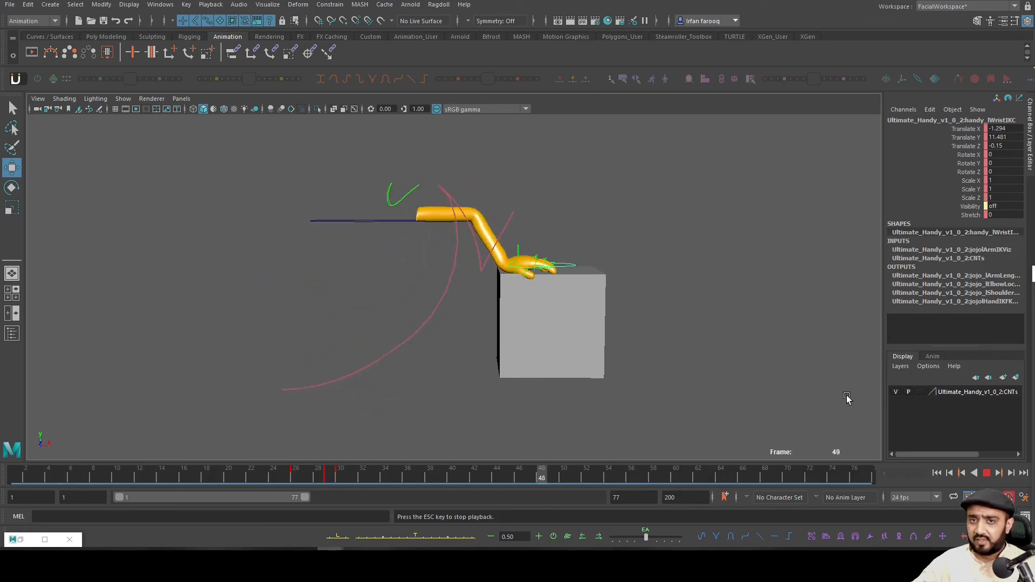